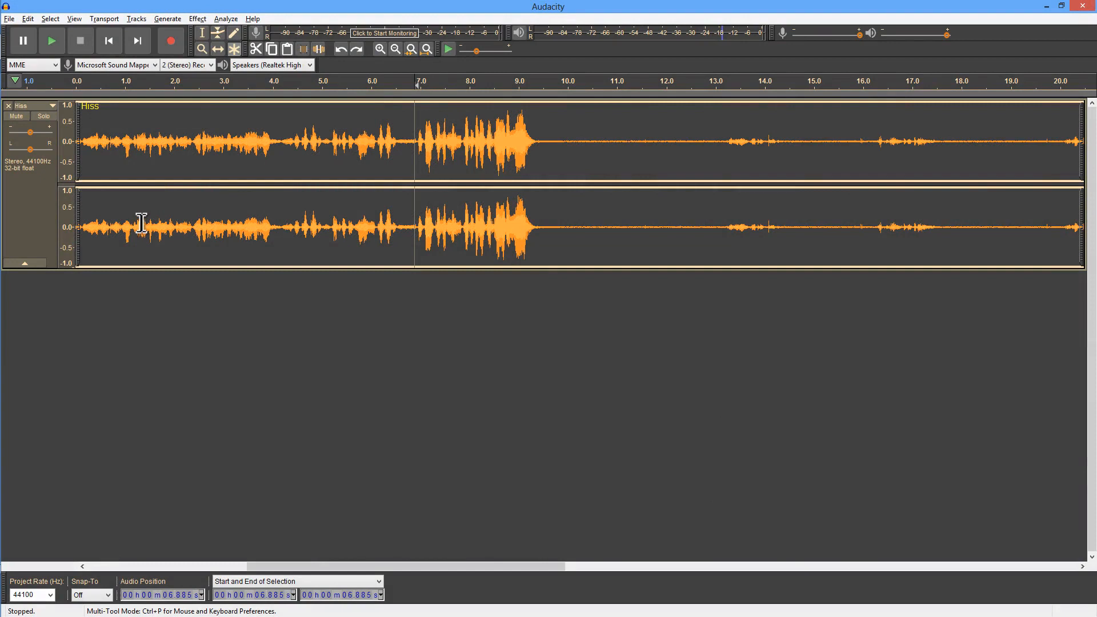
{"action": "mouse_move", "coordinate": [89, 110]}
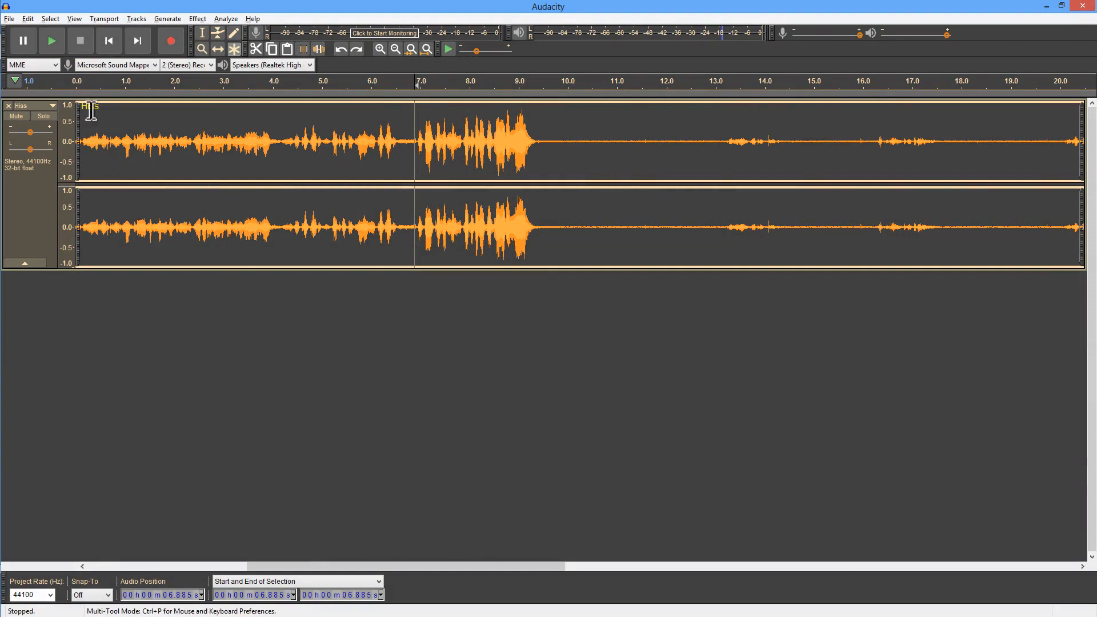
Listen to the hiss, then select 6.8–15 s on both channels and bring up the effects list.
{"action": "left_click", "coordinate": [51, 40]}
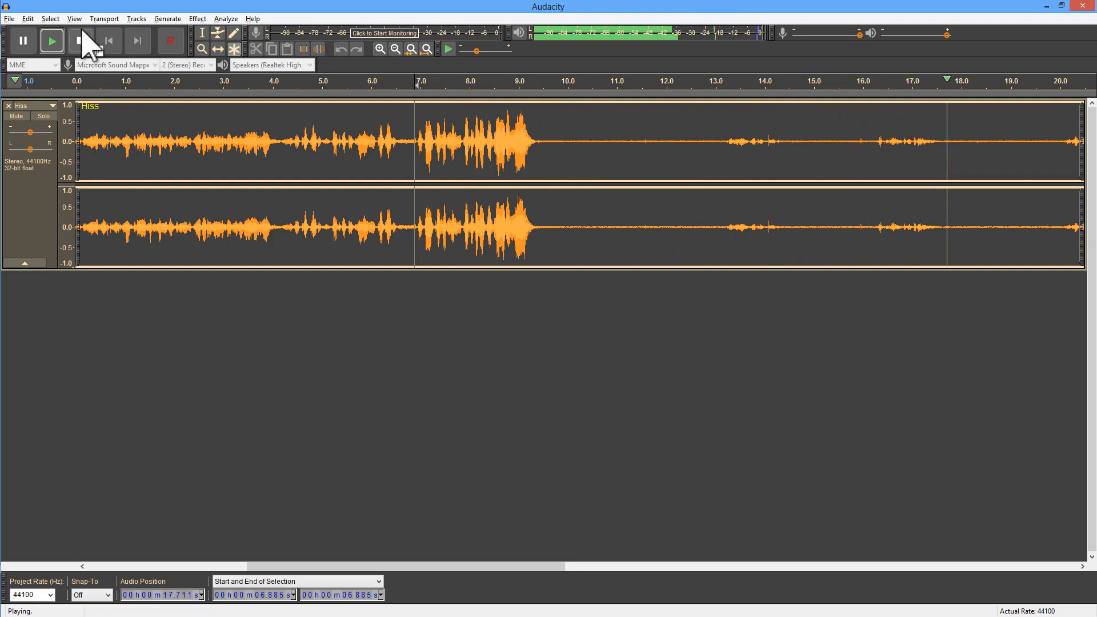
{"action": "left_click", "coordinate": [79, 40]}
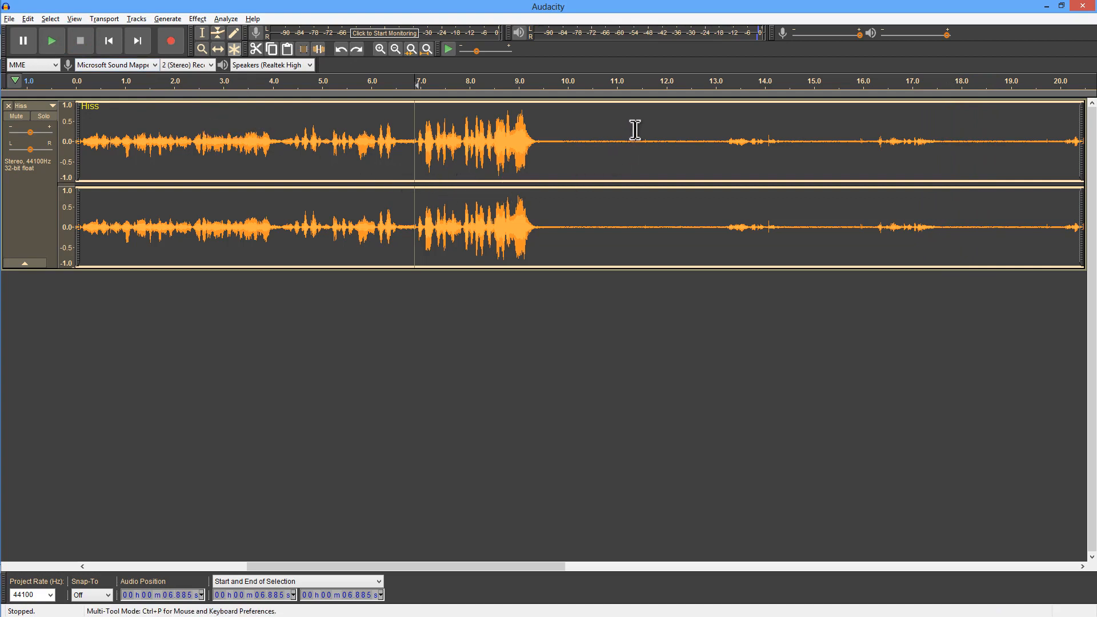
{"action": "mouse_move", "coordinate": [632, 149]}
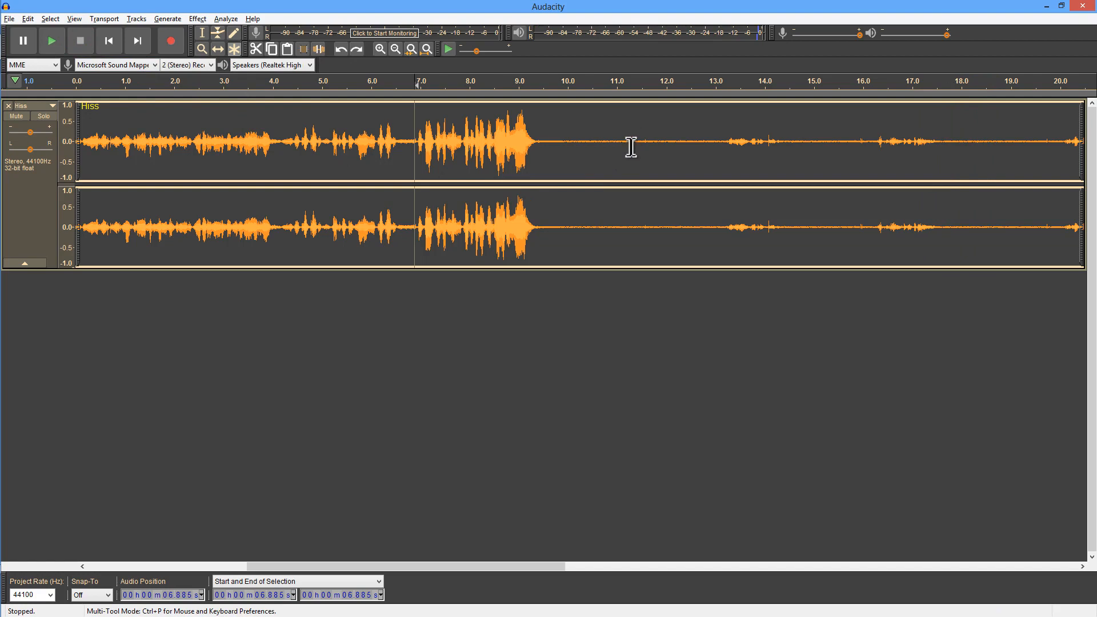
{"action": "mouse_move", "coordinate": [631, 141]}
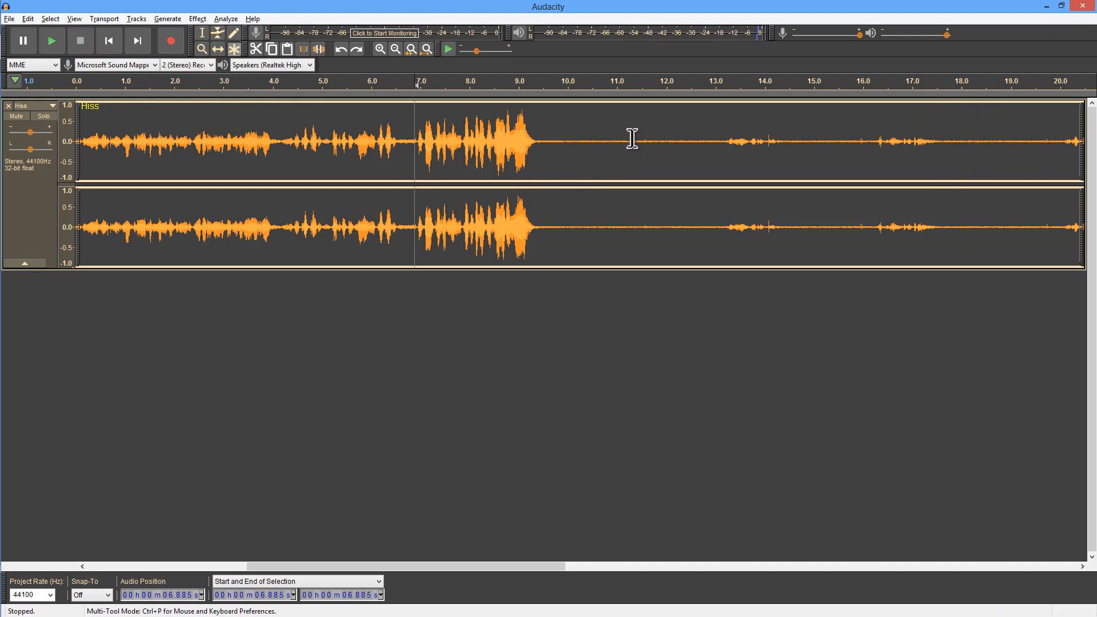
{"action": "mouse_move", "coordinate": [586, 139]}
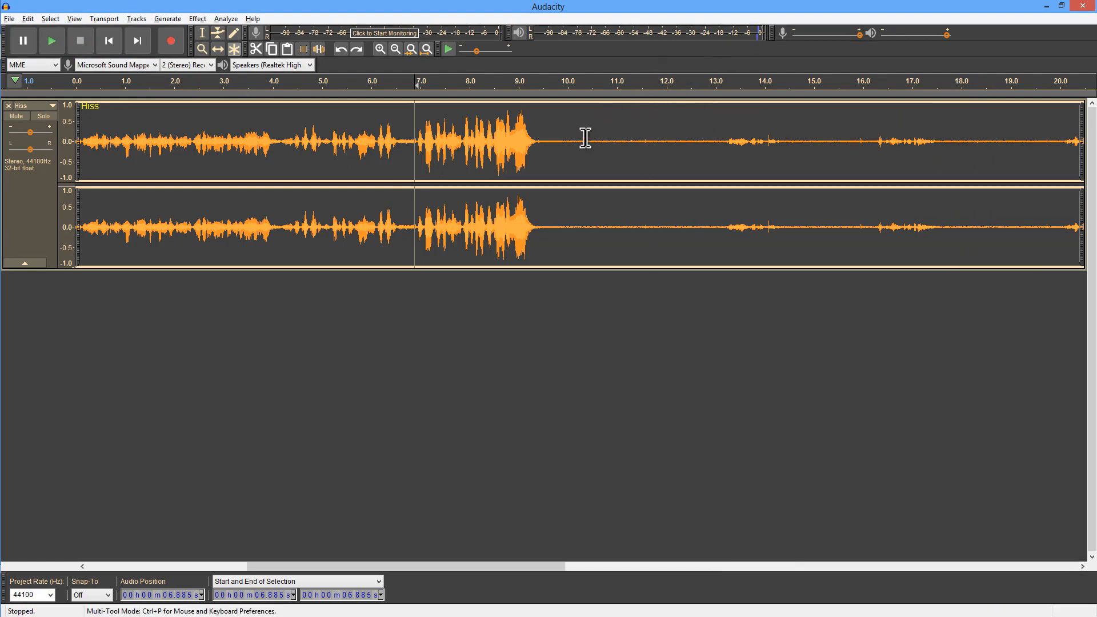
{"action": "mouse_move", "coordinate": [791, 139]}
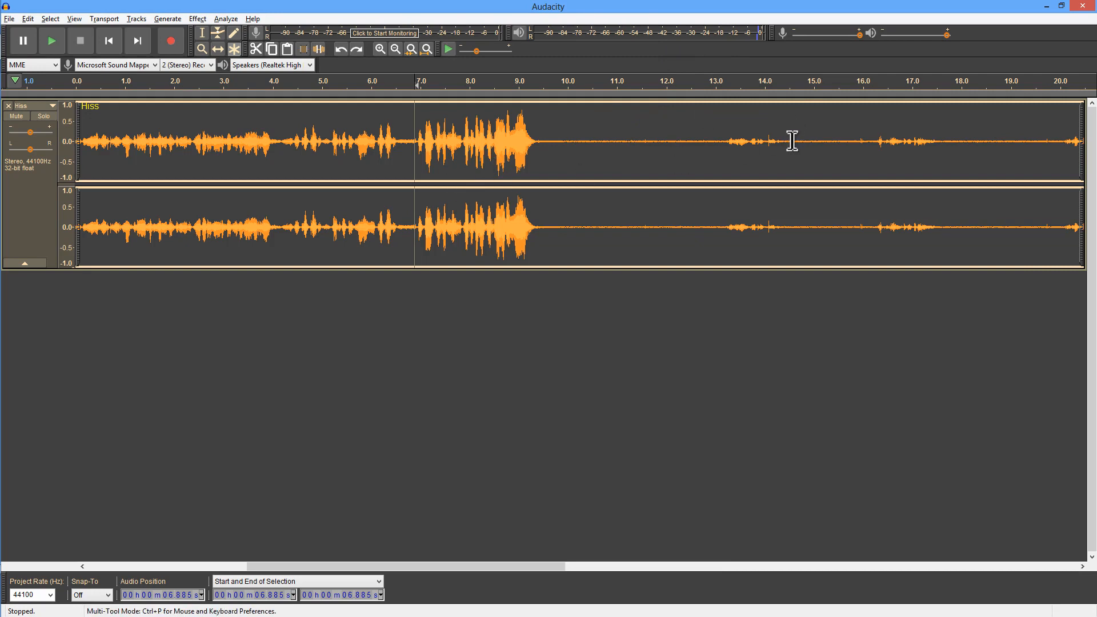
{"action": "mouse_move", "coordinate": [931, 140]}
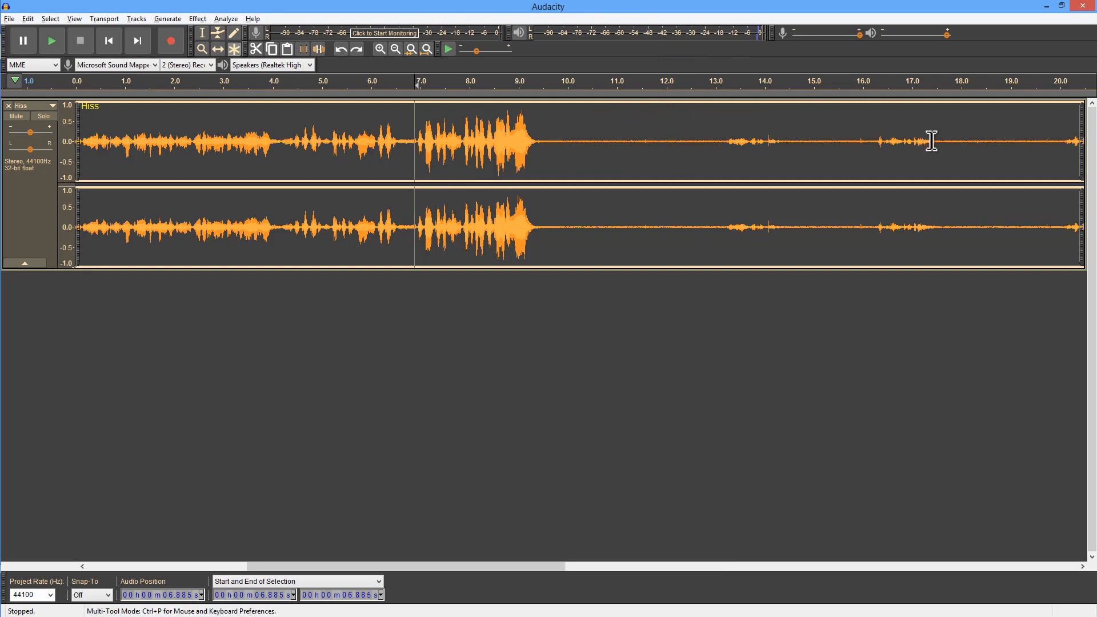
{"action": "mouse_move", "coordinate": [742, 191]}
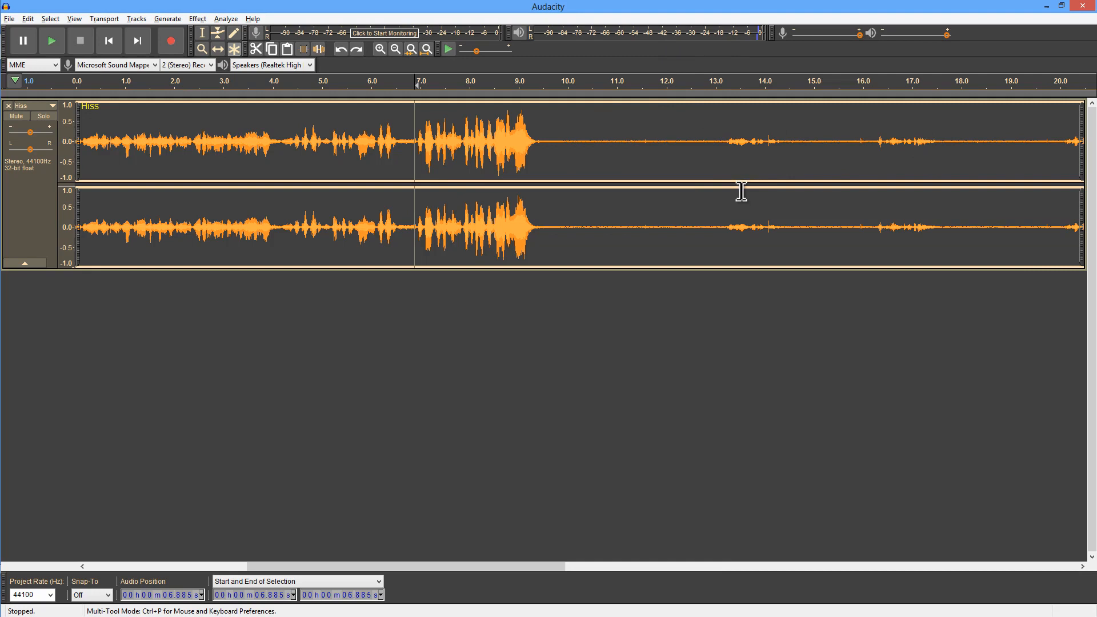
{"action": "mouse_move", "coordinate": [723, 187]}
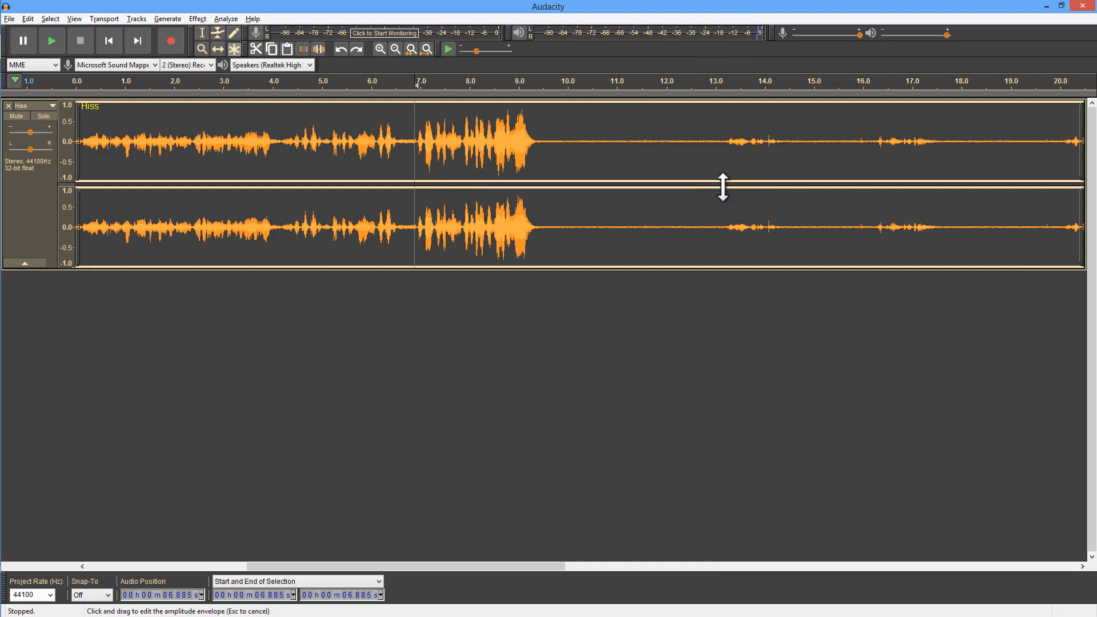
{"action": "mouse_move", "coordinate": [628, 152]}
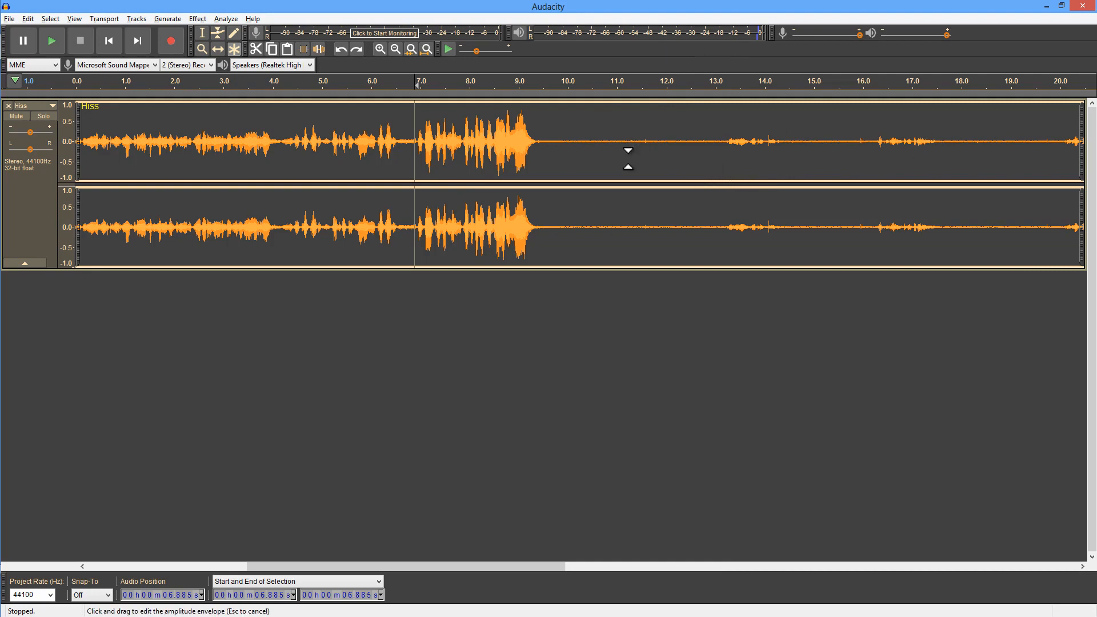
{"action": "mouse_move", "coordinate": [785, 142]}
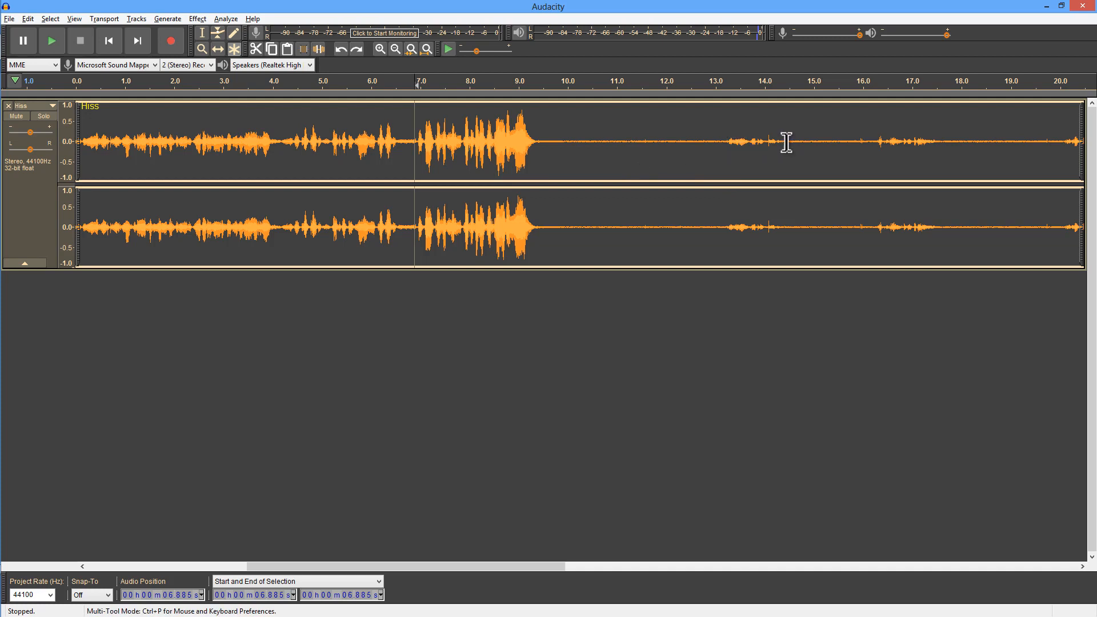
{"action": "mouse_move", "coordinate": [686, 141]}
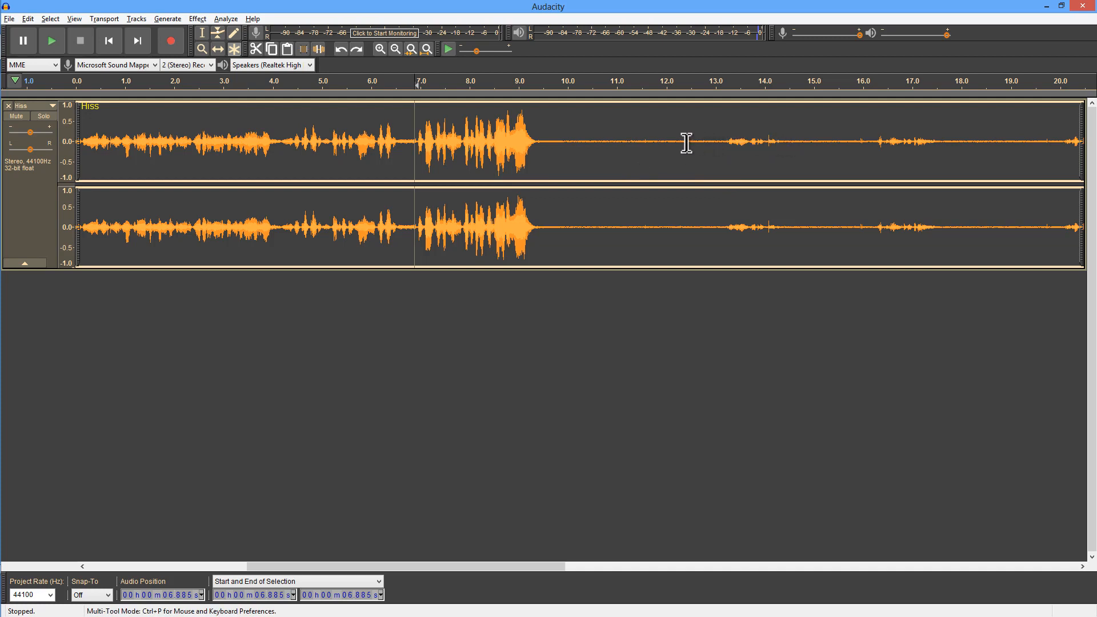
{"action": "mouse_move", "coordinate": [557, 142]}
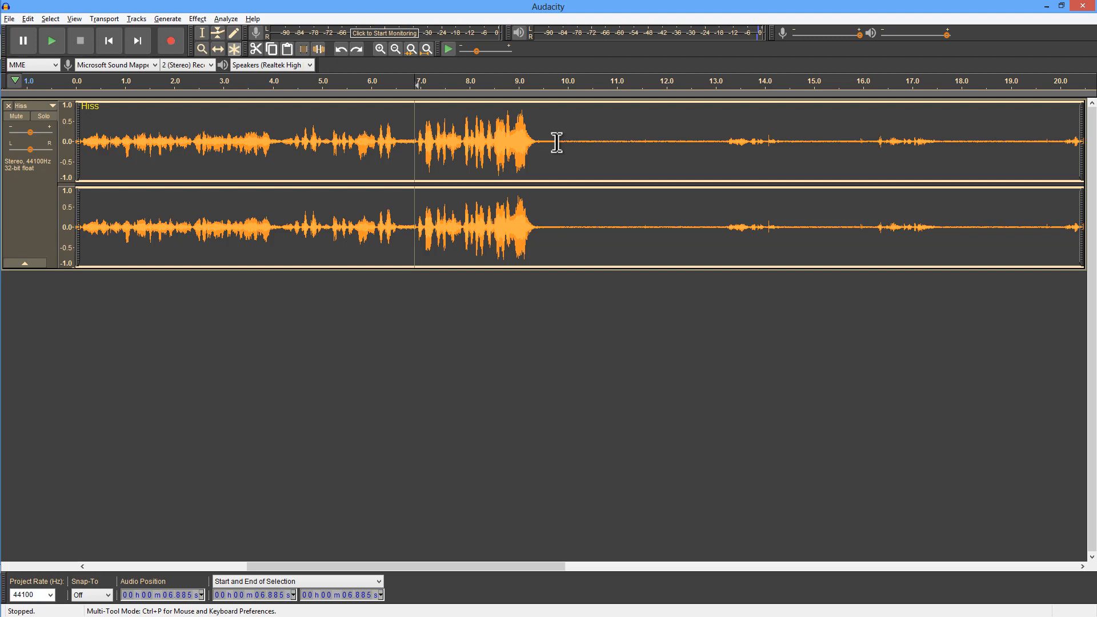
{"action": "mouse_move", "coordinate": [410, 141]}
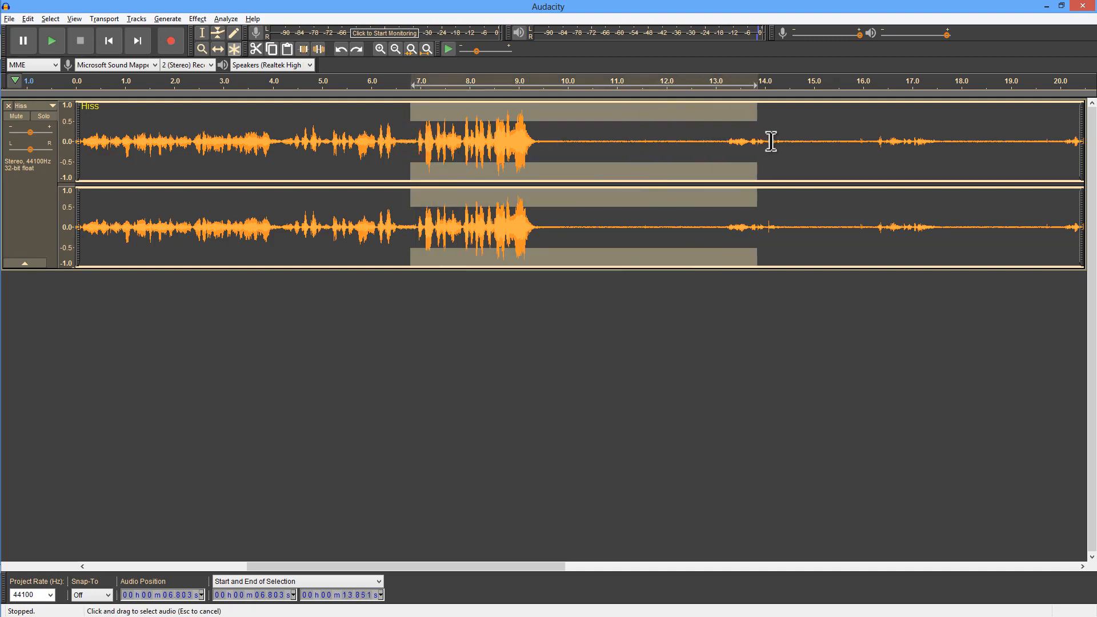
{"action": "left_click", "coordinate": [217, 33]}
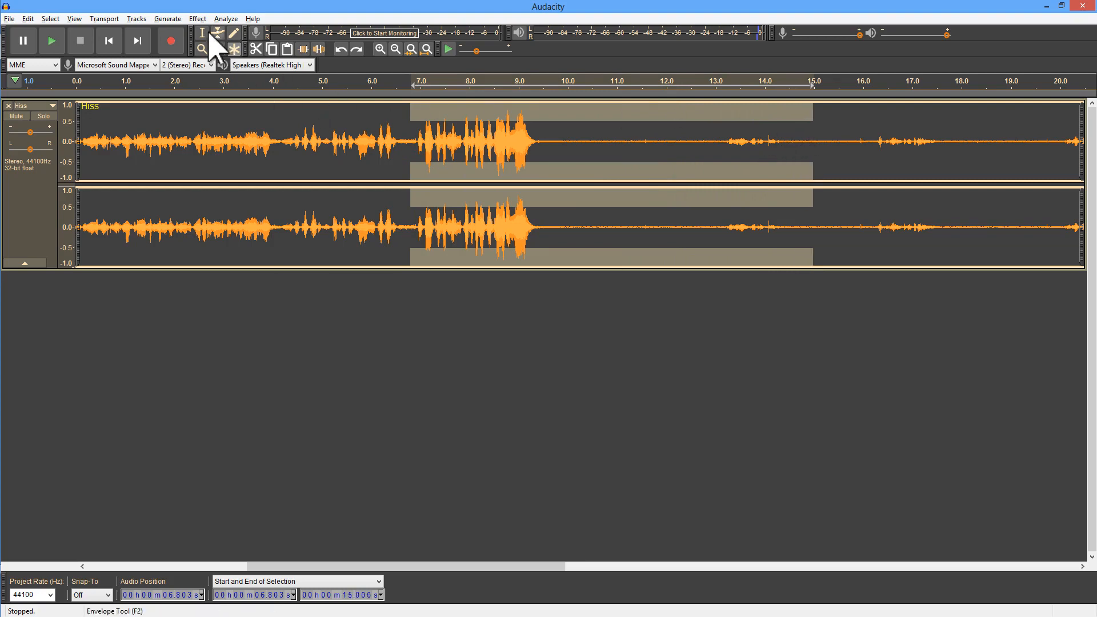
{"action": "left_click", "coordinate": [197, 19]}
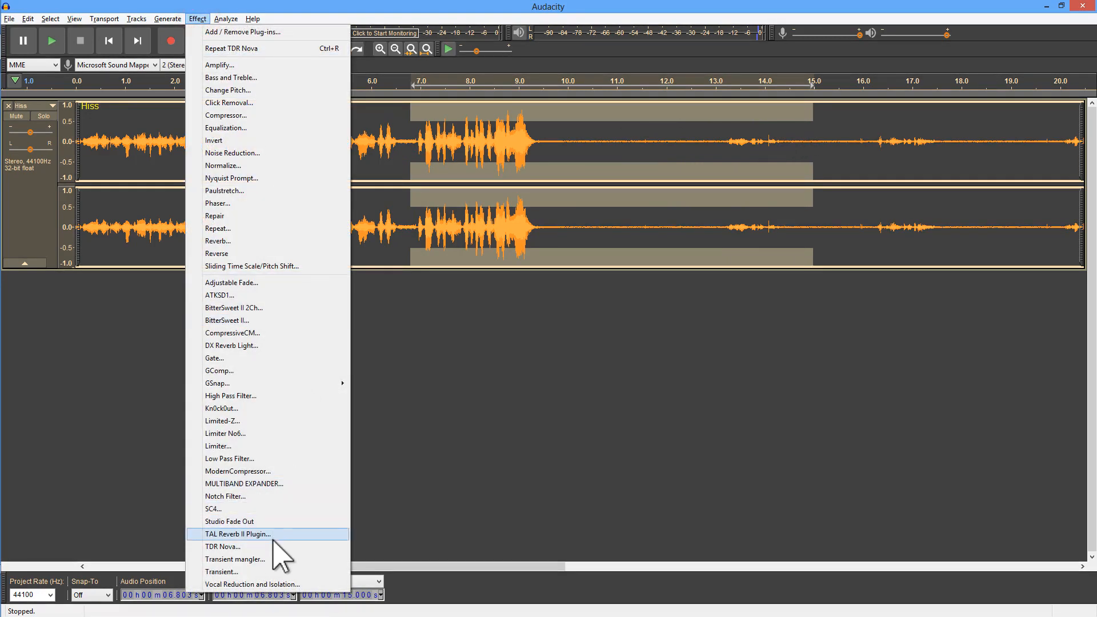
Load TDR Nova on the selection and toggle bypass to compare against the flat 0 dB bands.
{"action": "left_click", "coordinate": [224, 546]}
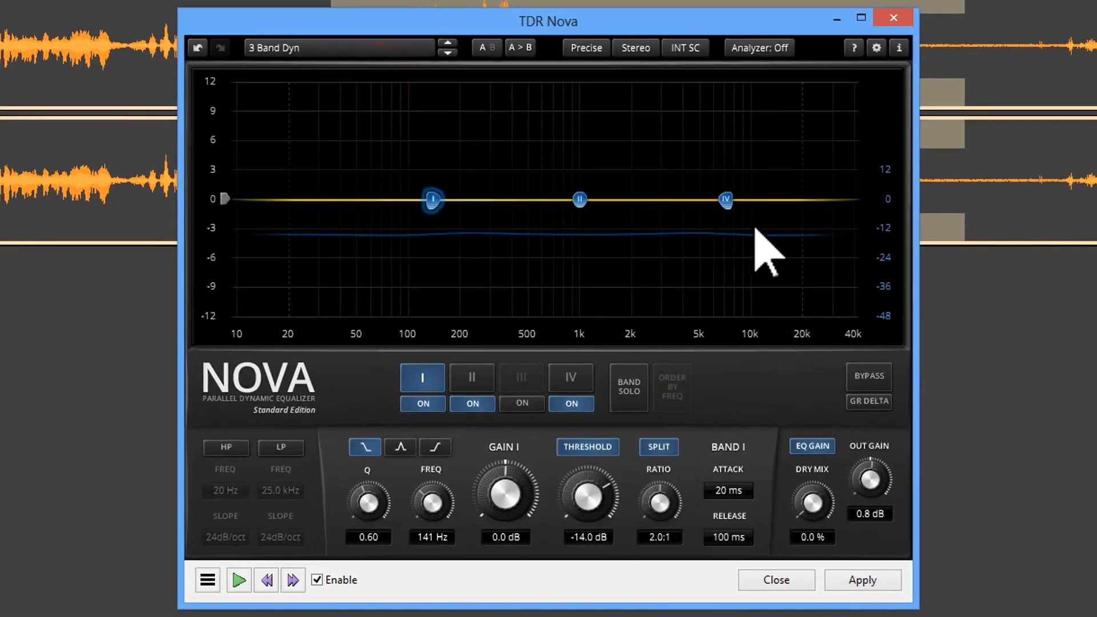
{"action": "left_click", "coordinate": [869, 376]}
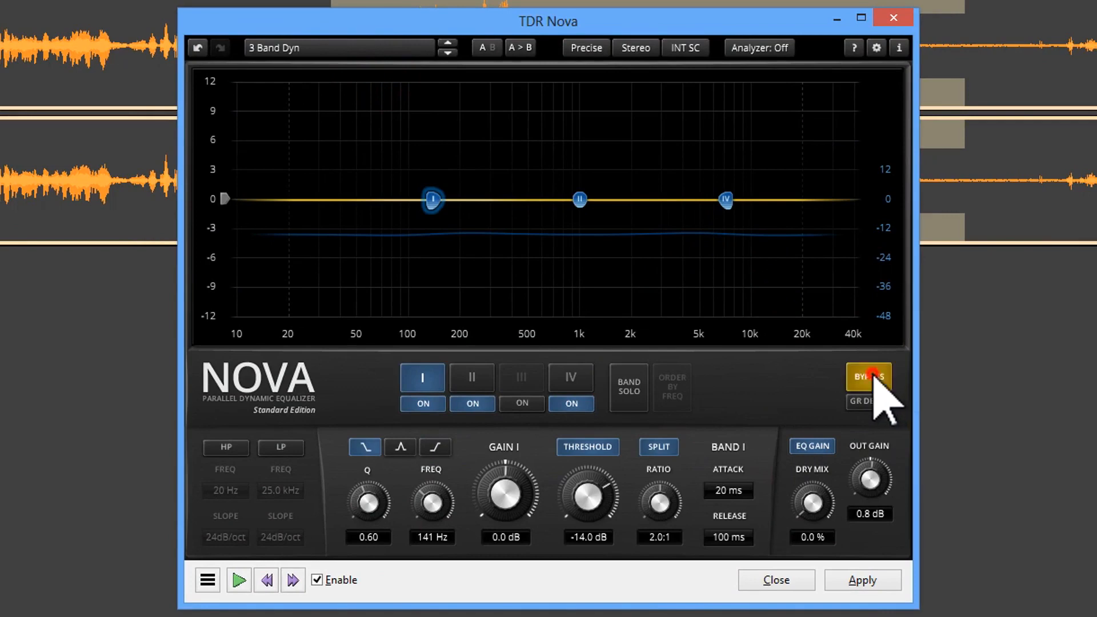
{"action": "left_click", "coordinate": [868, 377]}
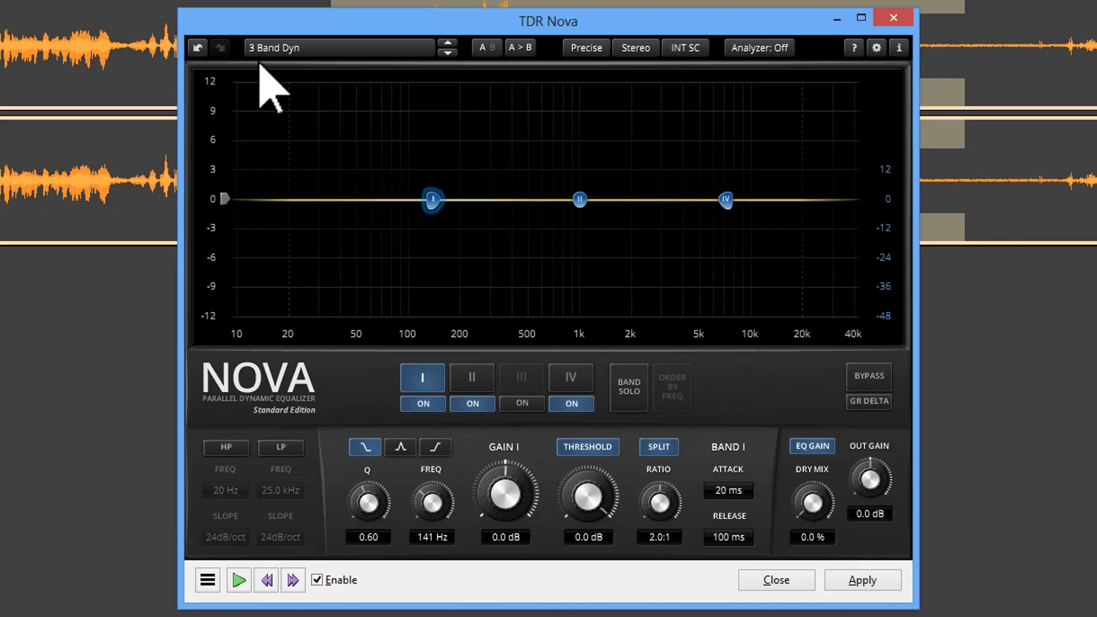
{"action": "mouse_move", "coordinate": [399, 133]}
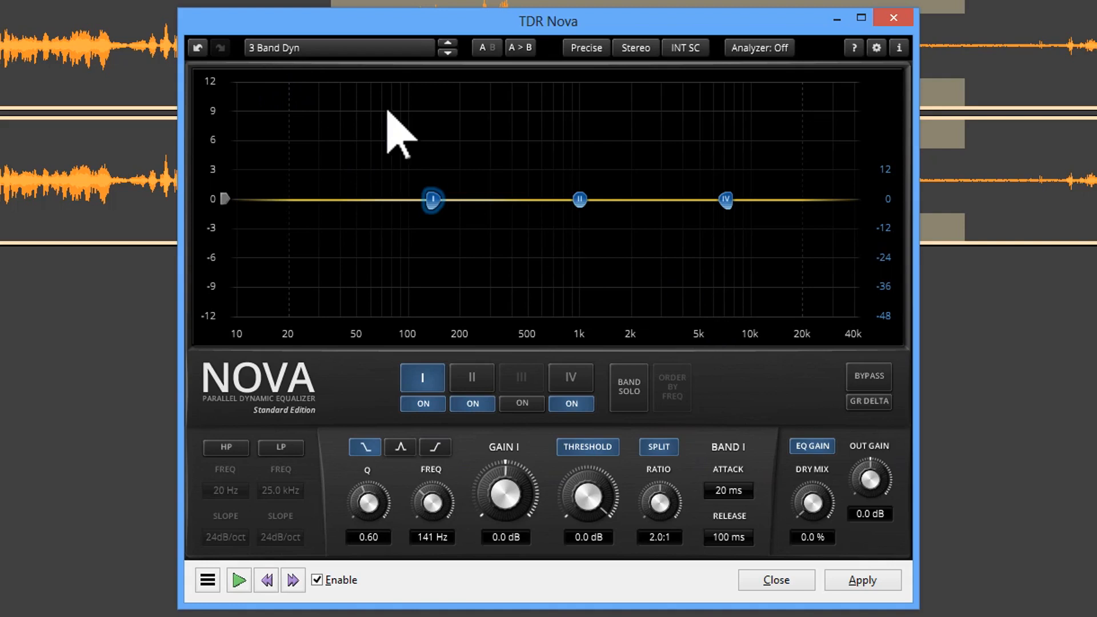
{"action": "mouse_move", "coordinate": [746, 231]}
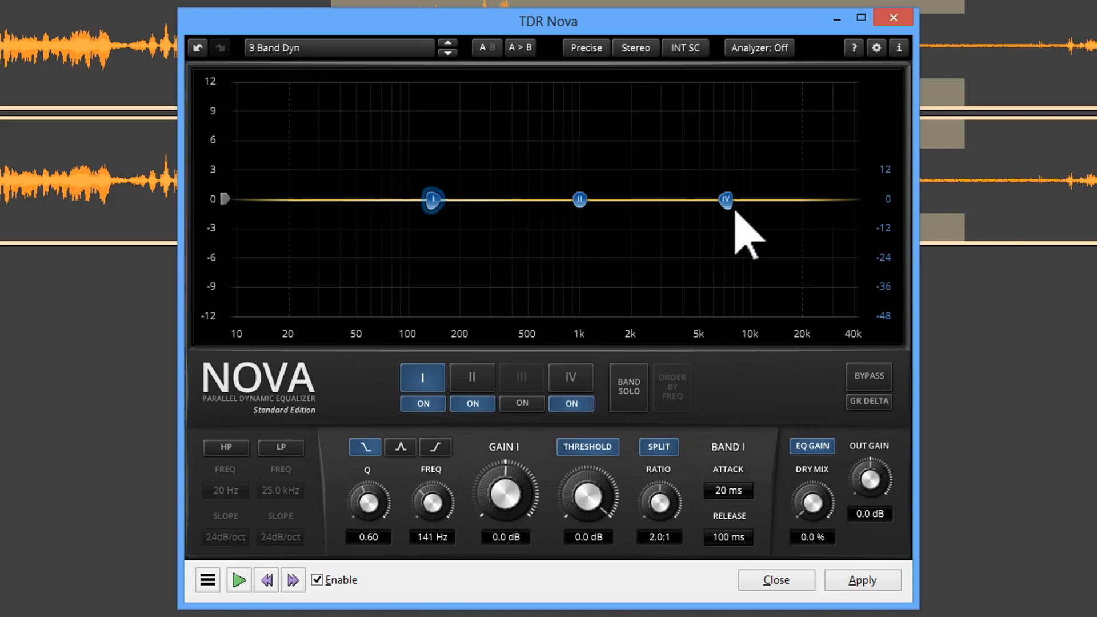
{"action": "mouse_move", "coordinate": [745, 242]}
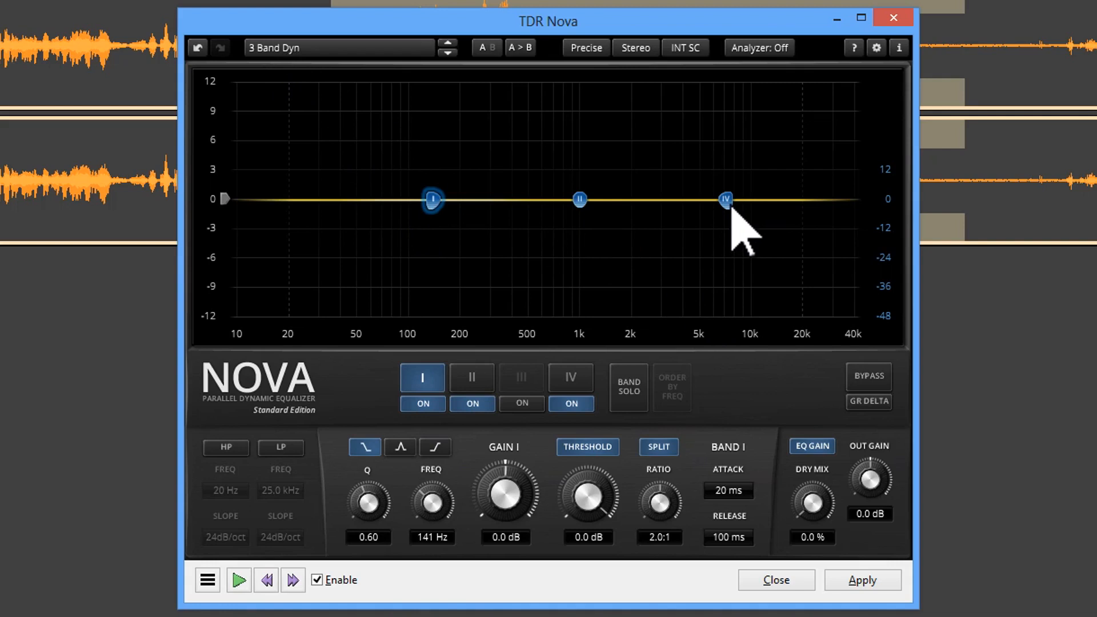
{"action": "mouse_move", "coordinate": [735, 231]}
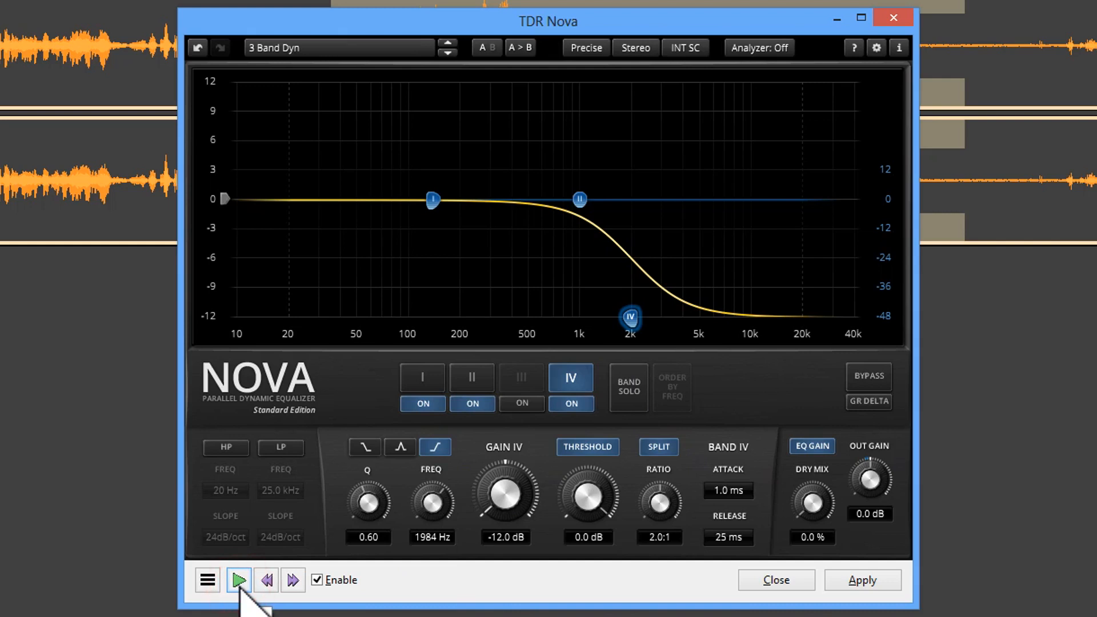
Preview the 7.9 kHz / −9 dB high-shelf cut, toggling bypass to compare with the untreated sound.
{"action": "left_click", "coordinate": [238, 581]}
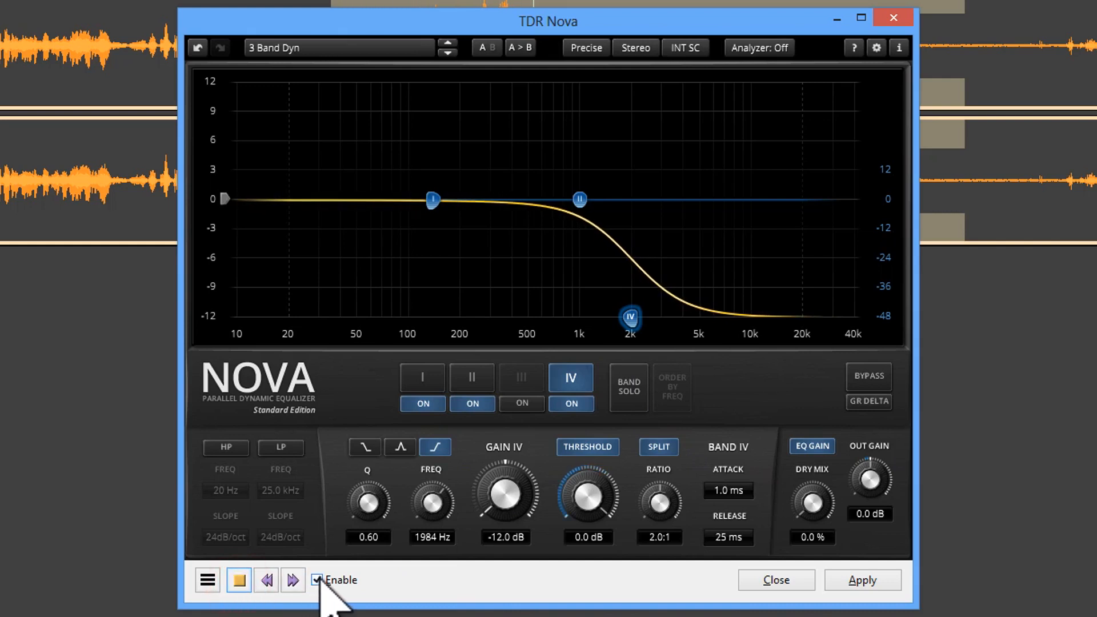
{"action": "left_click", "coordinate": [317, 580]}
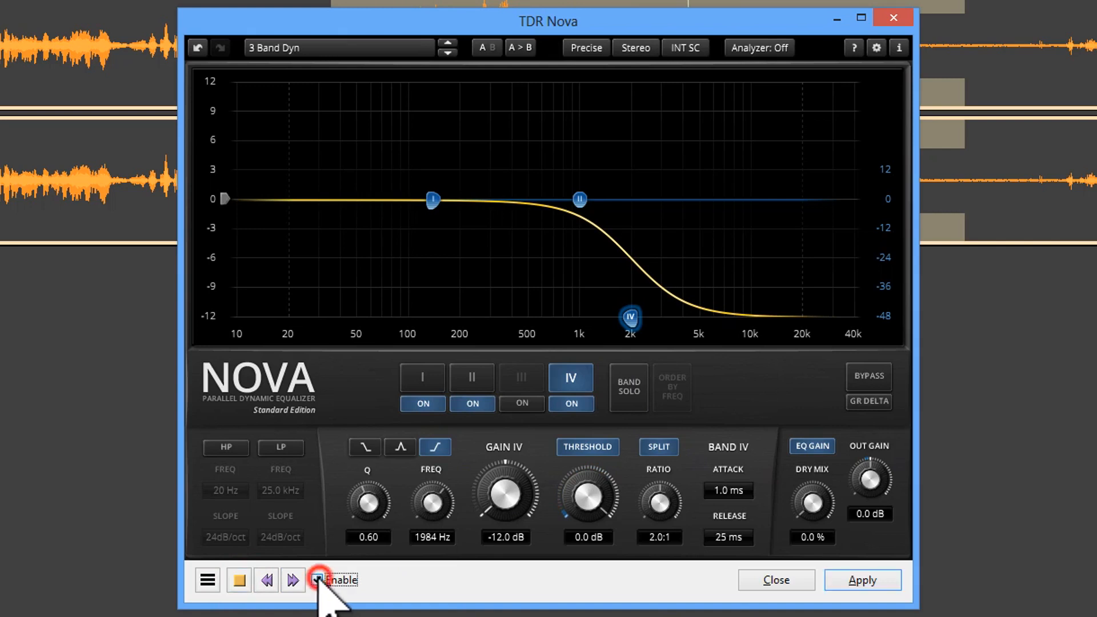
{"action": "left_click", "coordinate": [317, 581]}
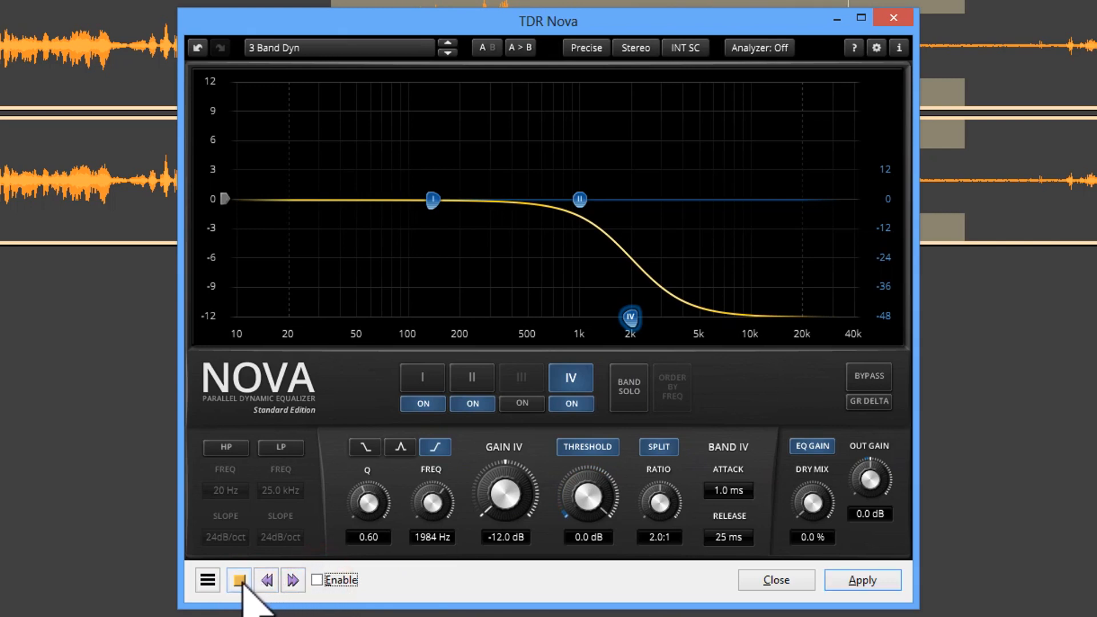
{"action": "left_click", "coordinate": [239, 581]}
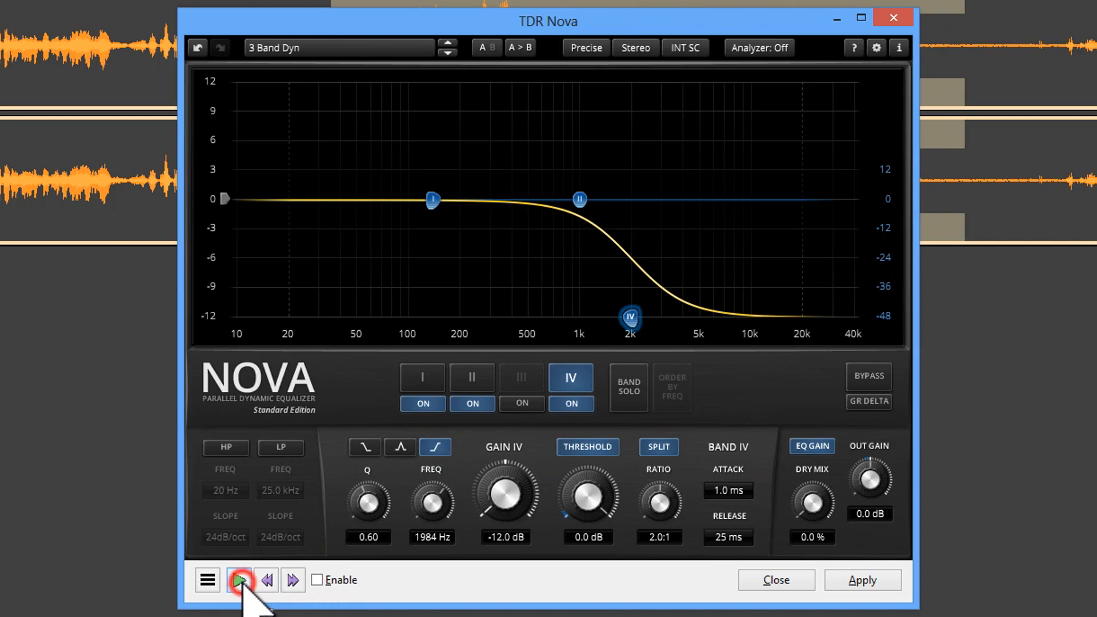
{"action": "left_click", "coordinate": [239, 581]}
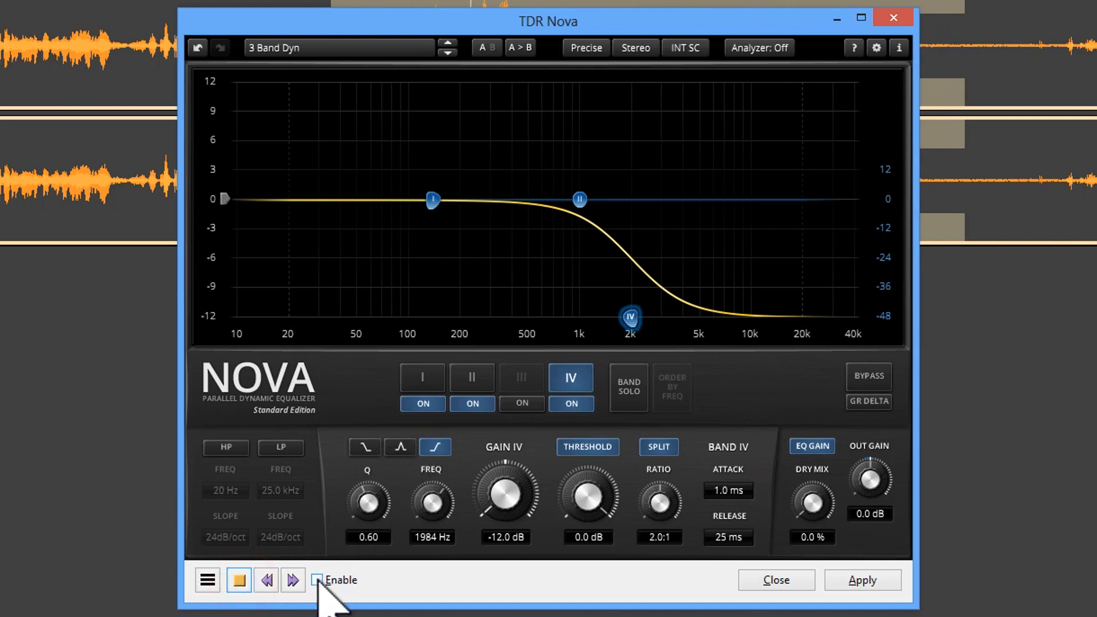
{"action": "left_click", "coordinate": [316, 580]}
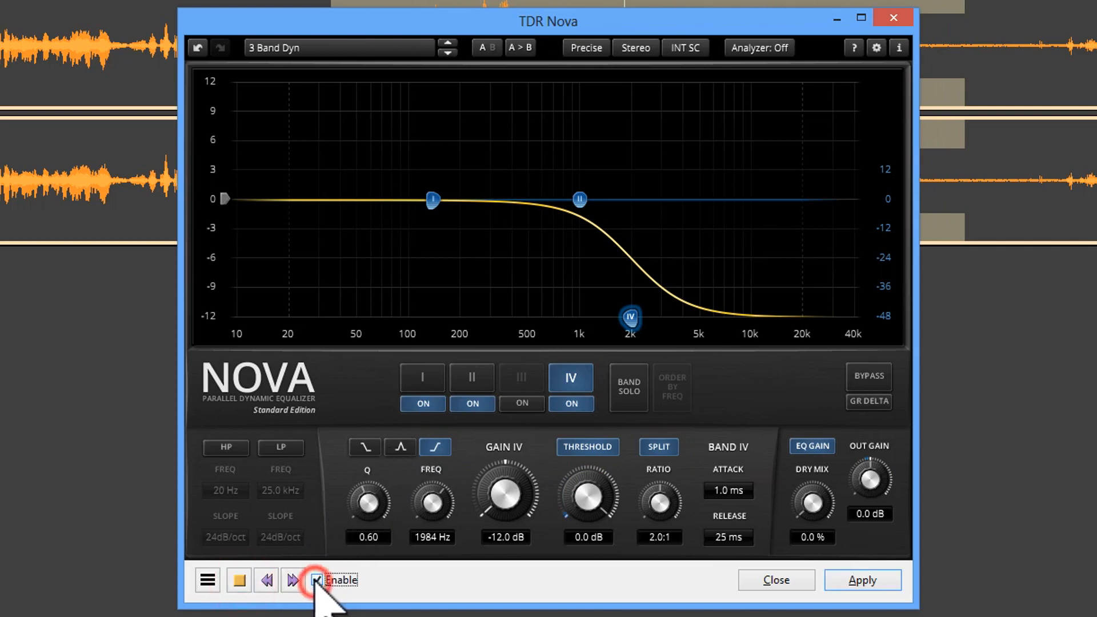
{"action": "left_click", "coordinate": [316, 580]}
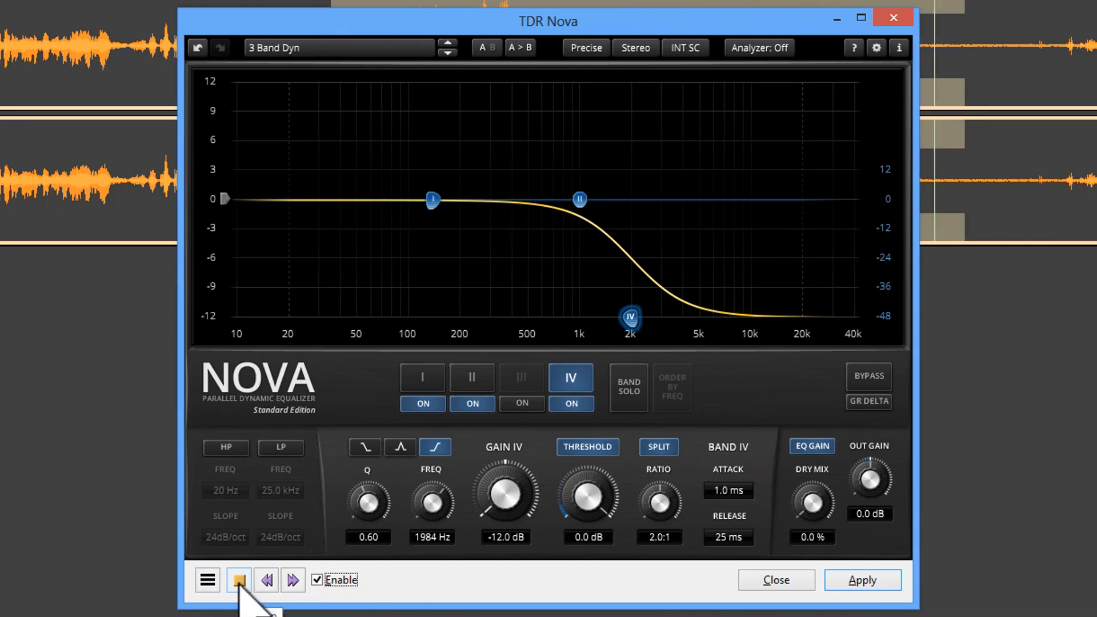
{"action": "left_click", "coordinate": [238, 581]}
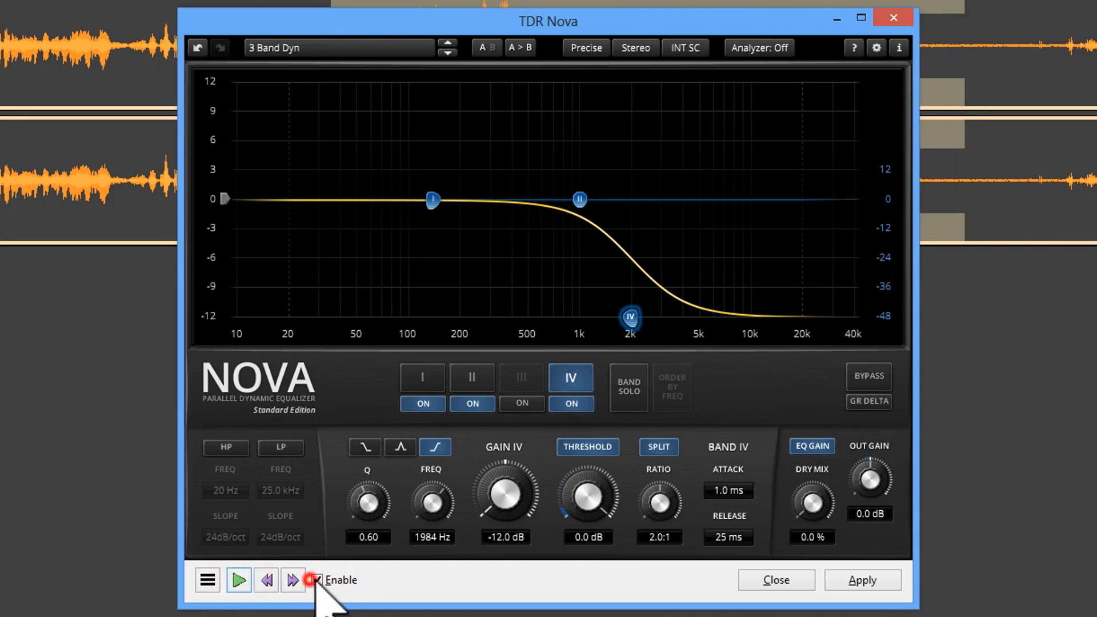
{"action": "left_click", "coordinate": [316, 581]}
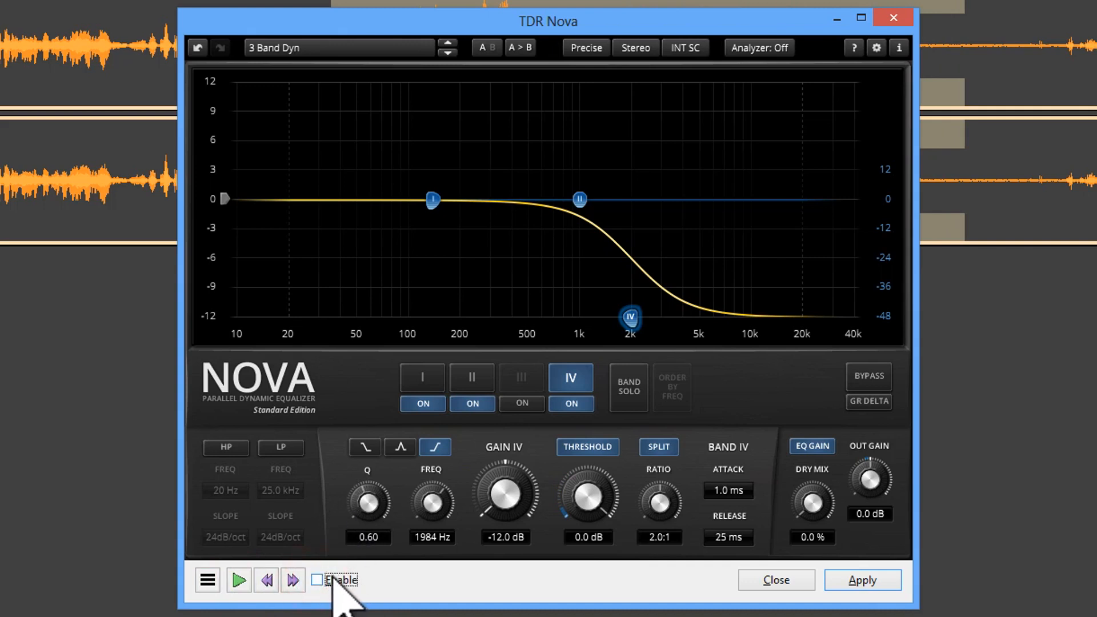
{"action": "mouse_move", "coordinate": [659, 343]}
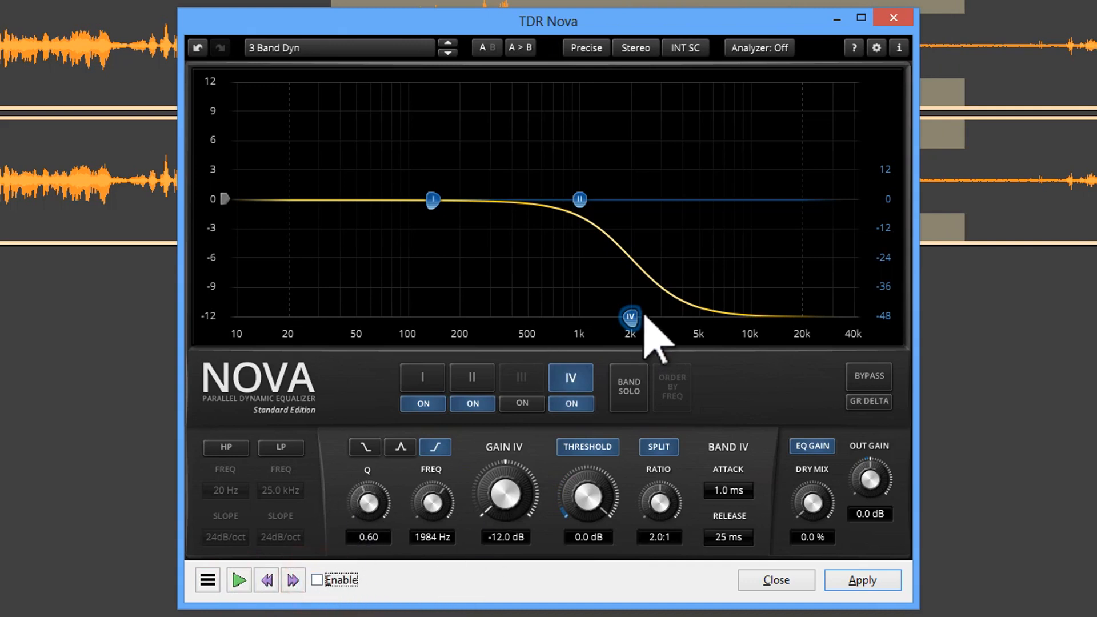
{"action": "mouse_move", "coordinate": [636, 353]}
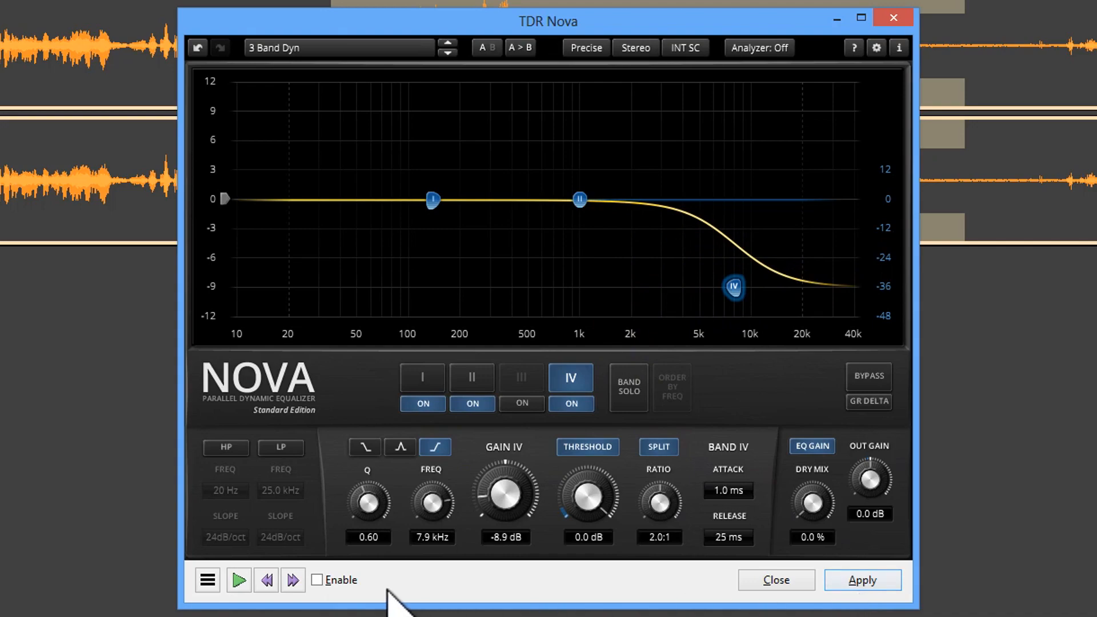
Apply the high-shelf equalizer cut to the selection.
{"action": "left_click", "coordinate": [862, 581]}
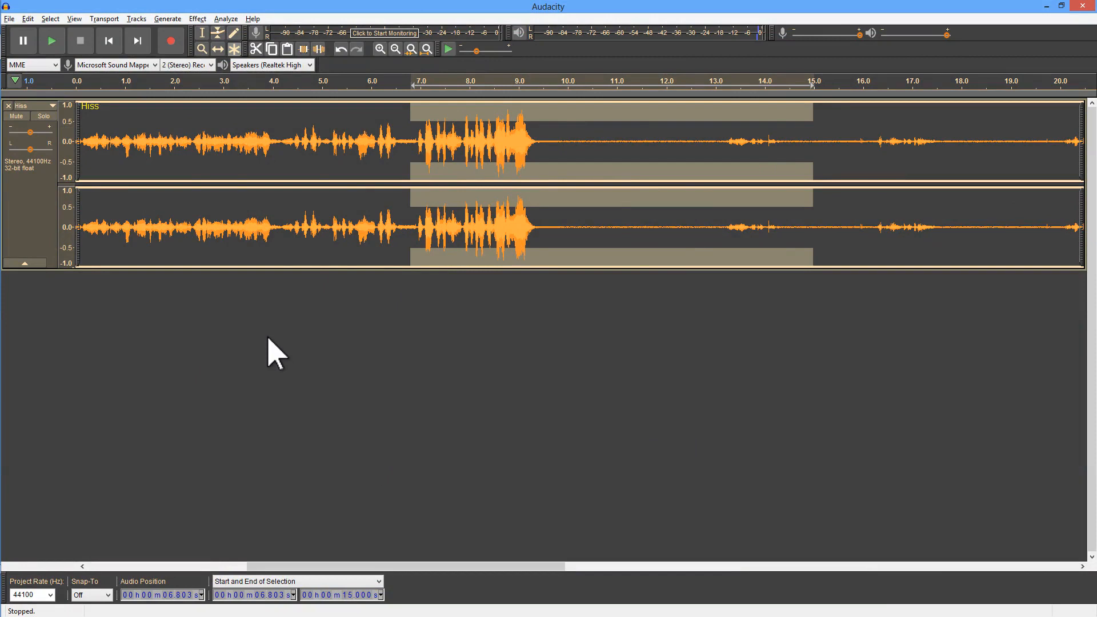
Load the Multiband Expander effect on the Hiss selection.
{"action": "left_click", "coordinate": [198, 18]}
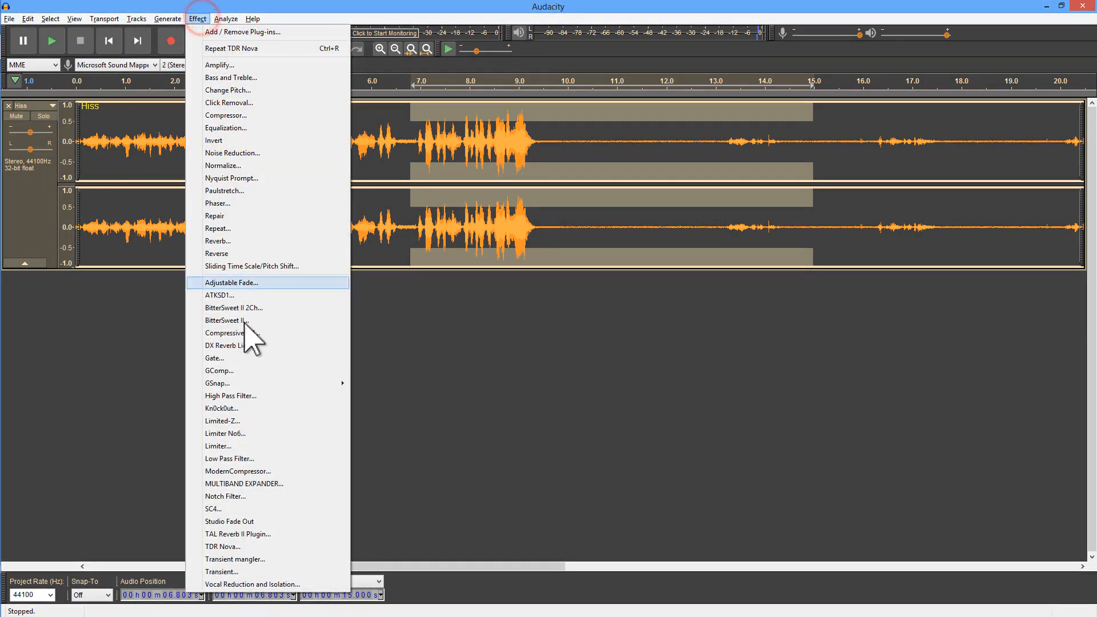
{"action": "left_click", "coordinate": [243, 484]}
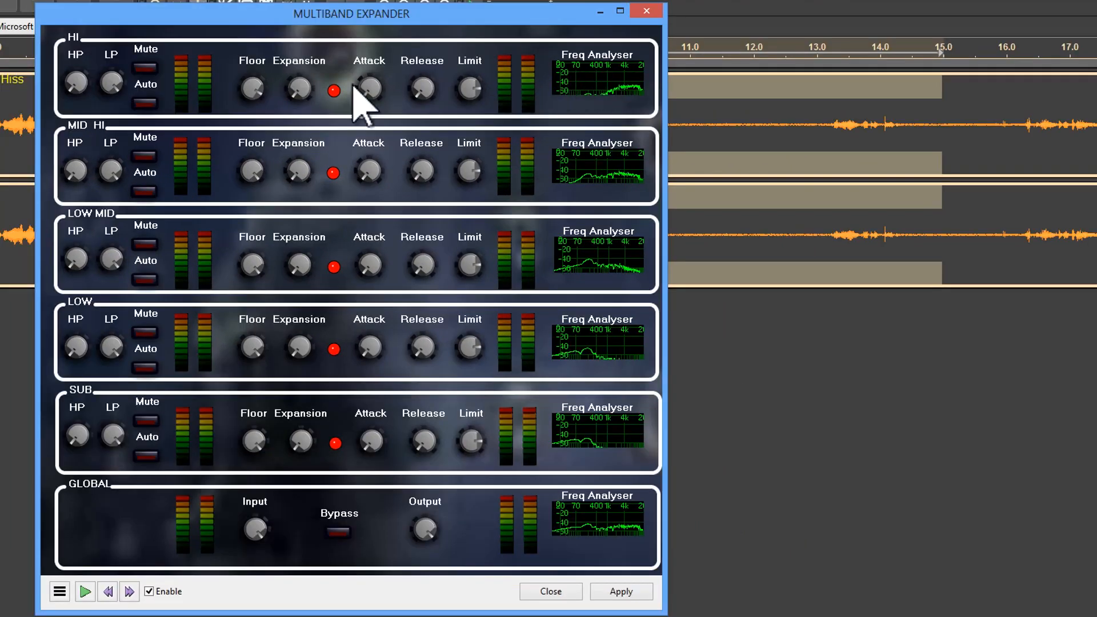
{"action": "mouse_move", "coordinate": [103, 151]}
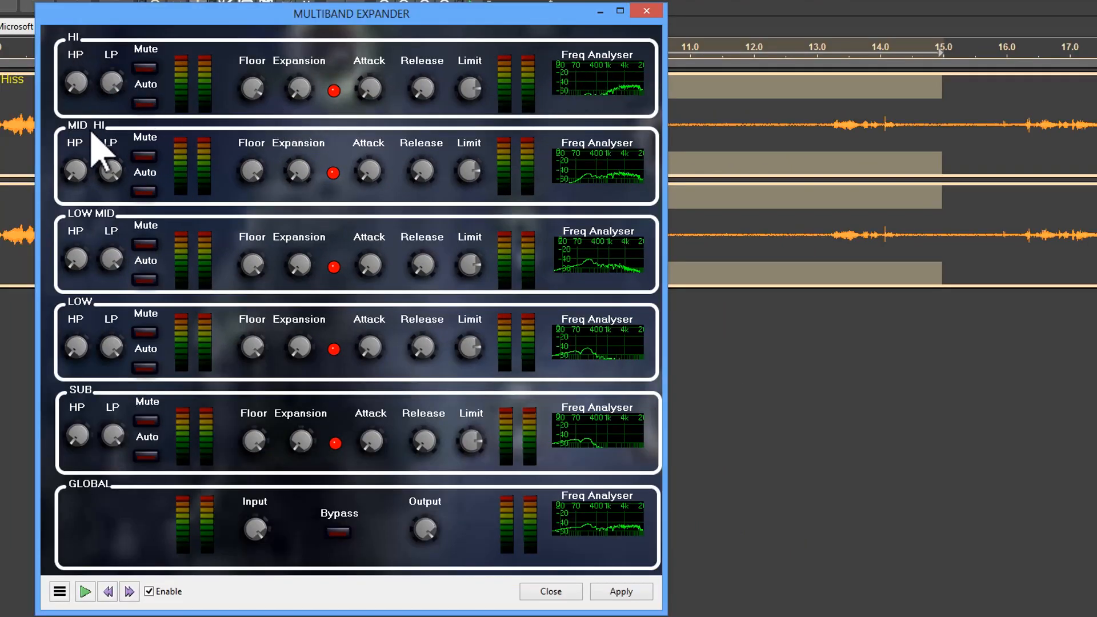
{"action": "mouse_move", "coordinate": [140, 290]}
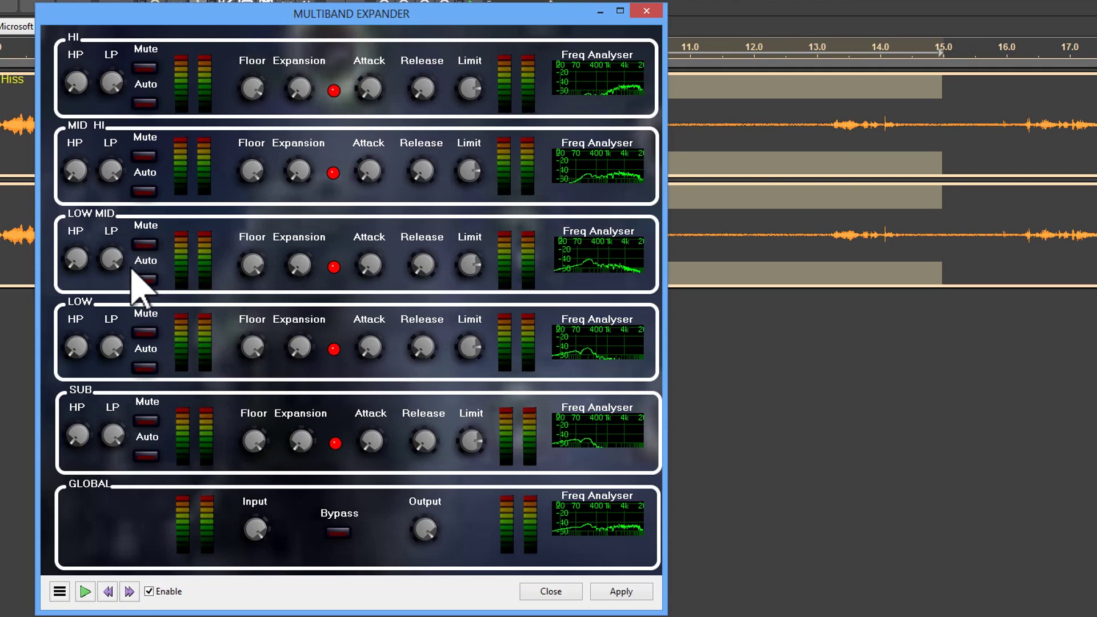
{"action": "mouse_move", "coordinate": [225, 402]}
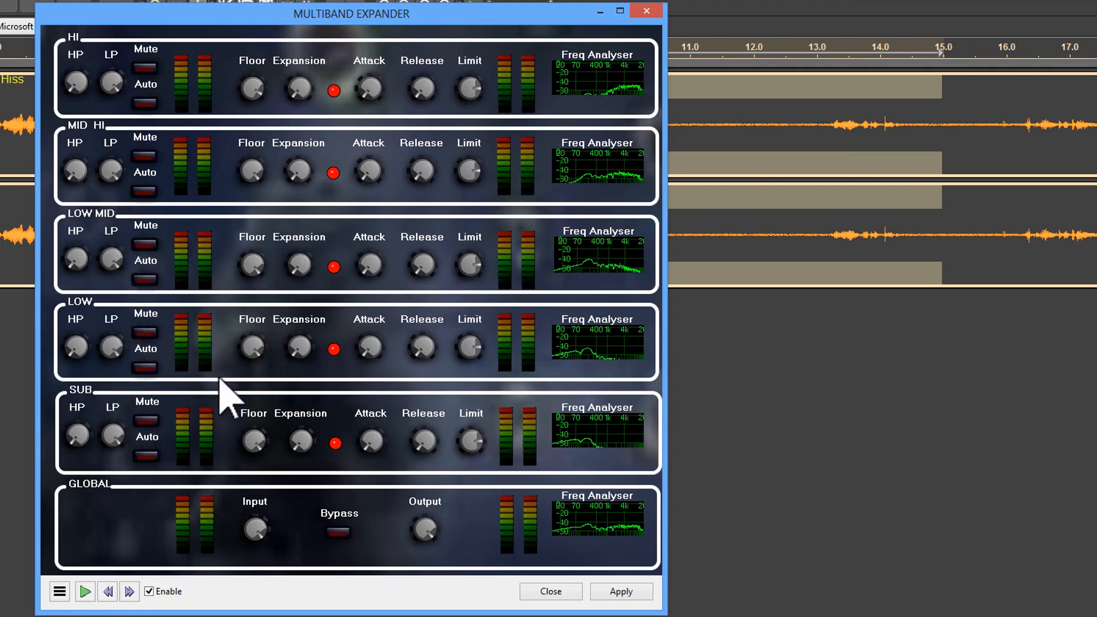
{"action": "mouse_move", "coordinate": [184, 178]}
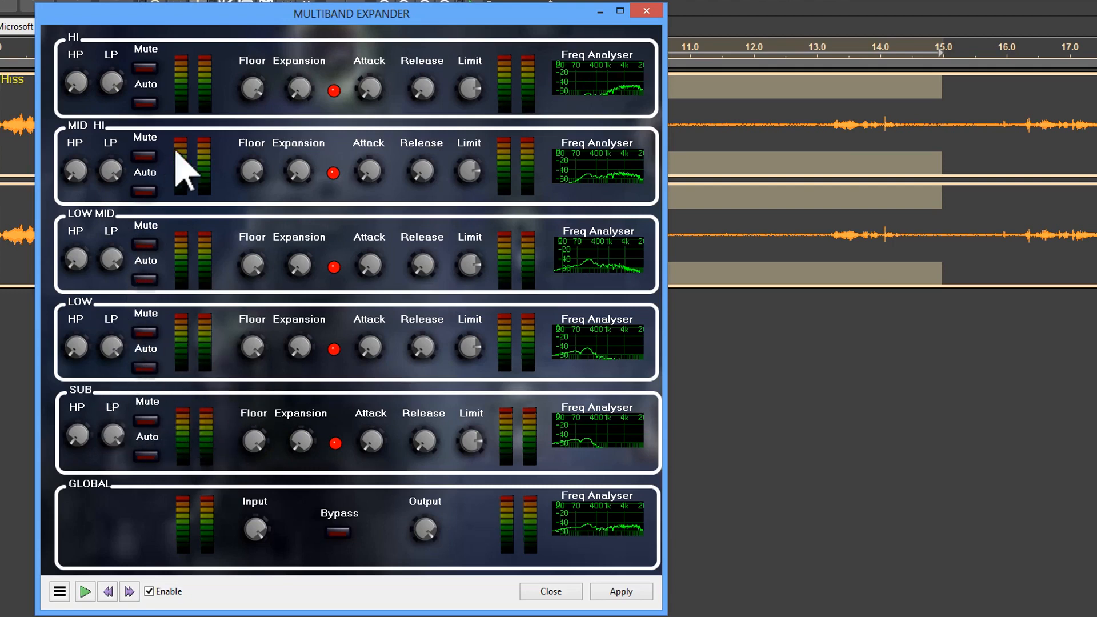
{"action": "mouse_move", "coordinate": [252, 92]}
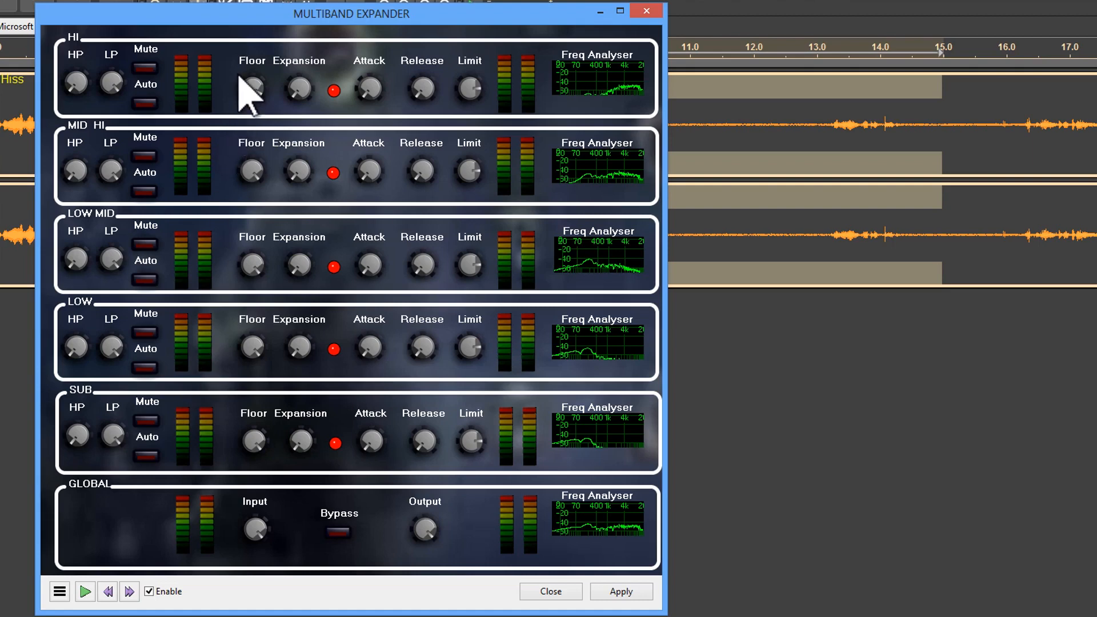
{"action": "mouse_move", "coordinate": [297, 112]}
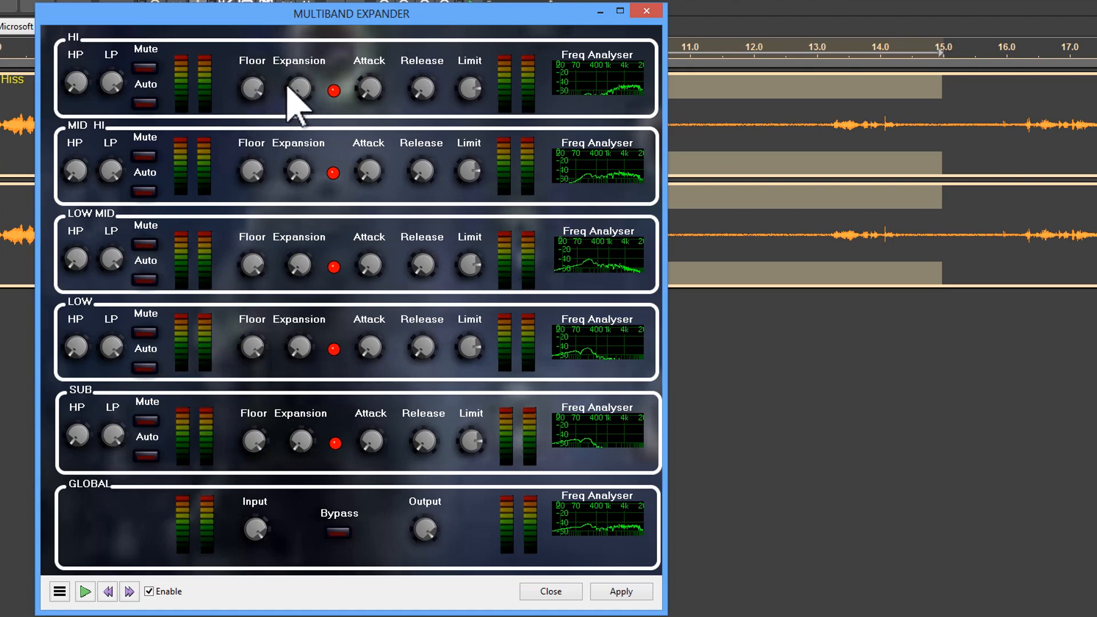
{"action": "mouse_move", "coordinate": [252, 254]}
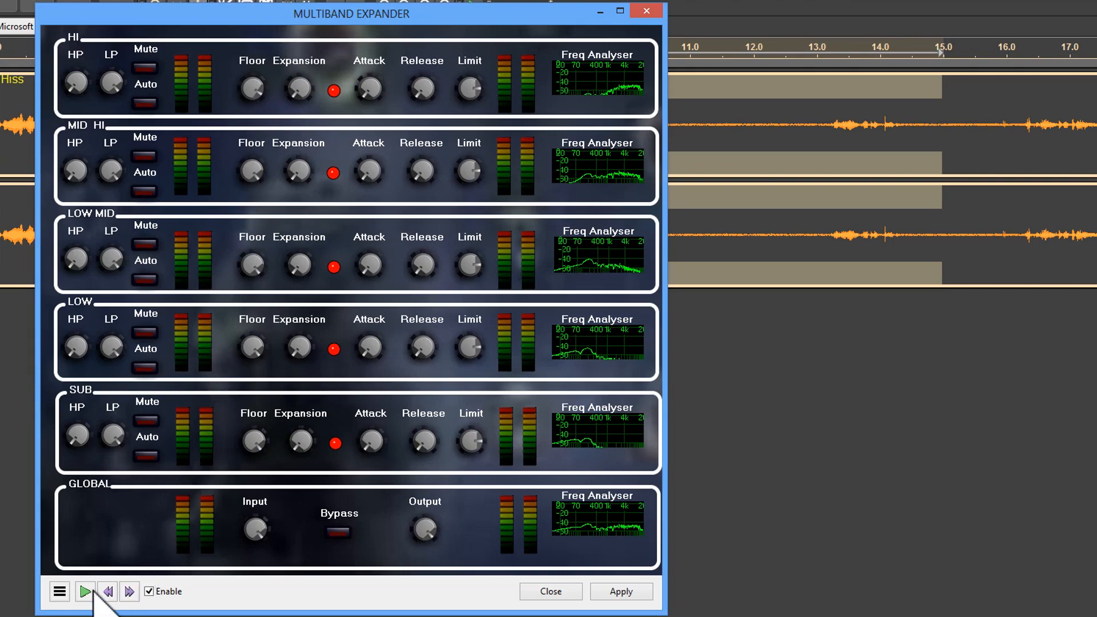
Preview the expander, stop it, then preview again with the raised MID HI floor.
{"action": "left_click", "coordinate": [84, 591]}
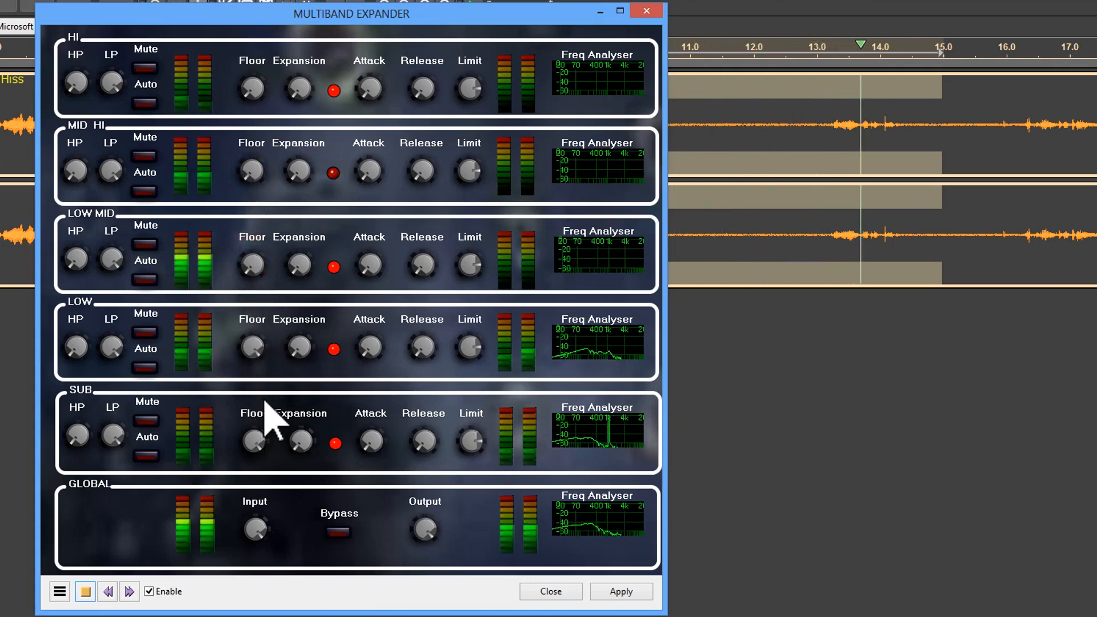
{"action": "left_click", "coordinate": [84, 591]}
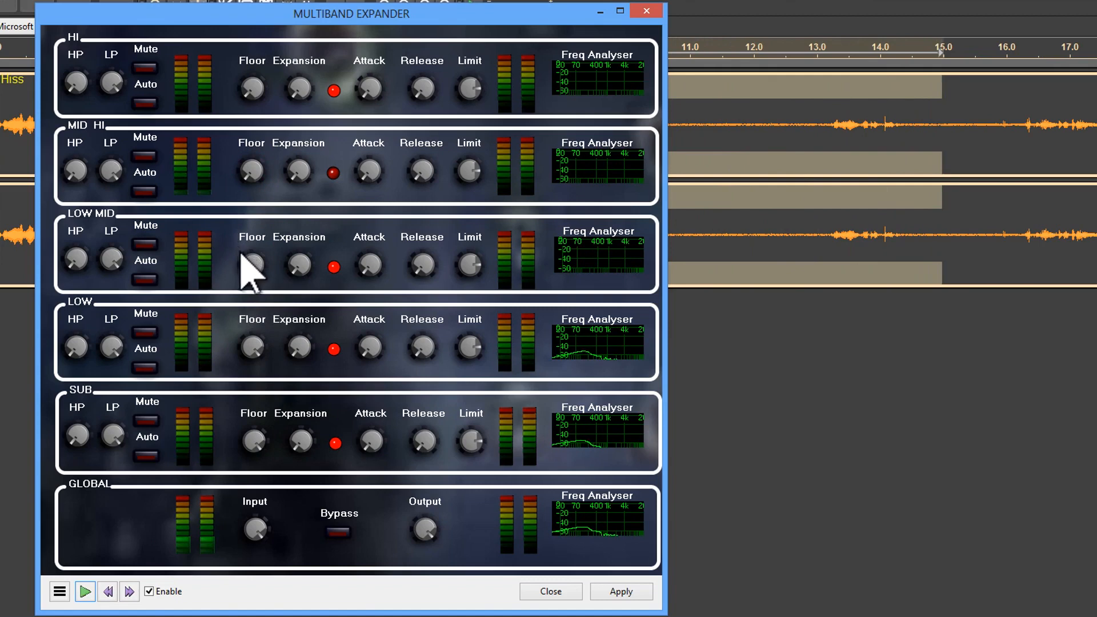
{"action": "mouse_move", "coordinate": [242, 228]}
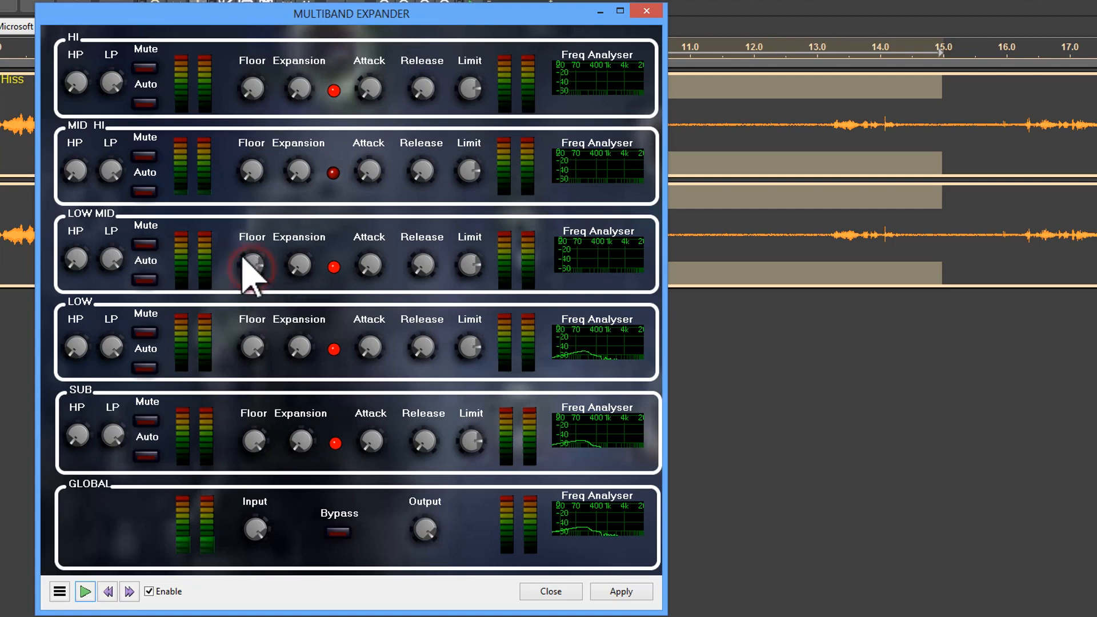
{"action": "mouse_move", "coordinate": [248, 179]}
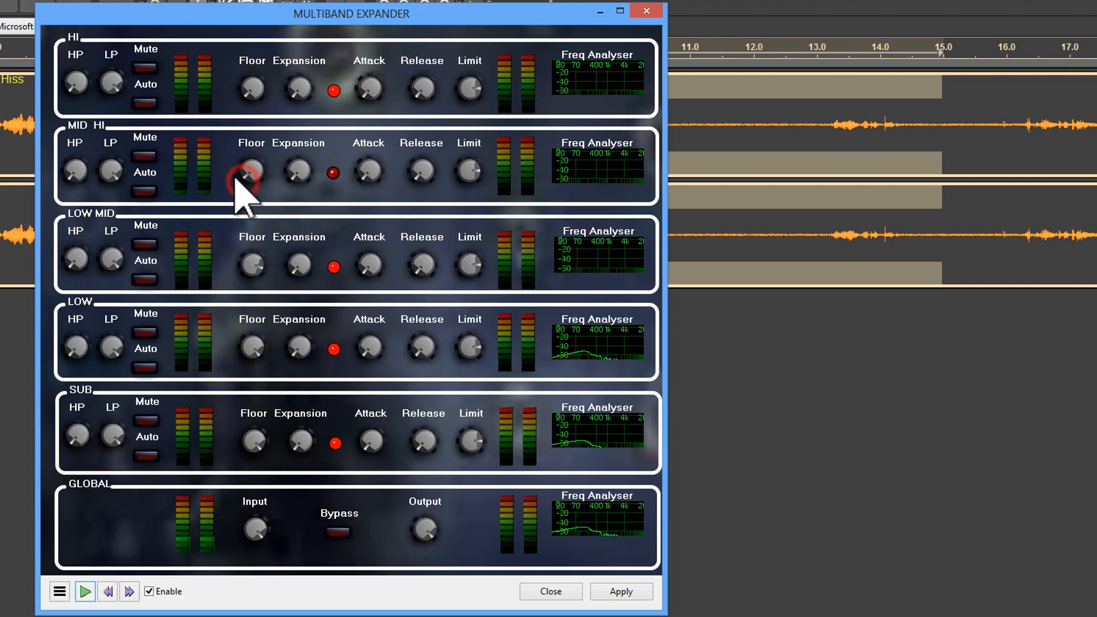
{"action": "mouse_move", "coordinate": [217, 126]}
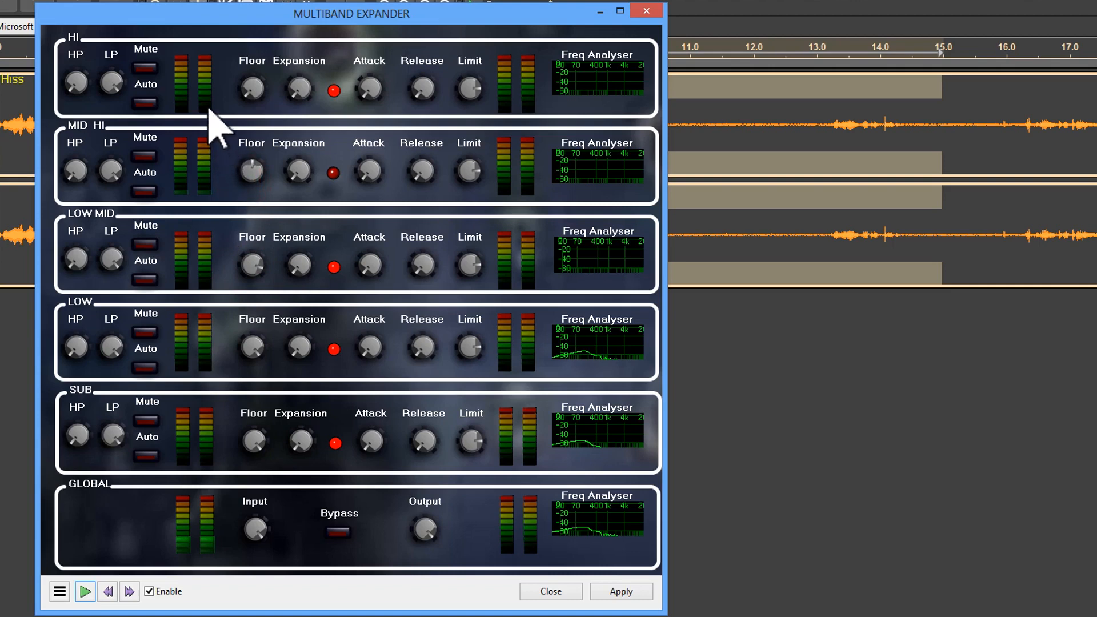
{"action": "mouse_move", "coordinate": [138, 442]}
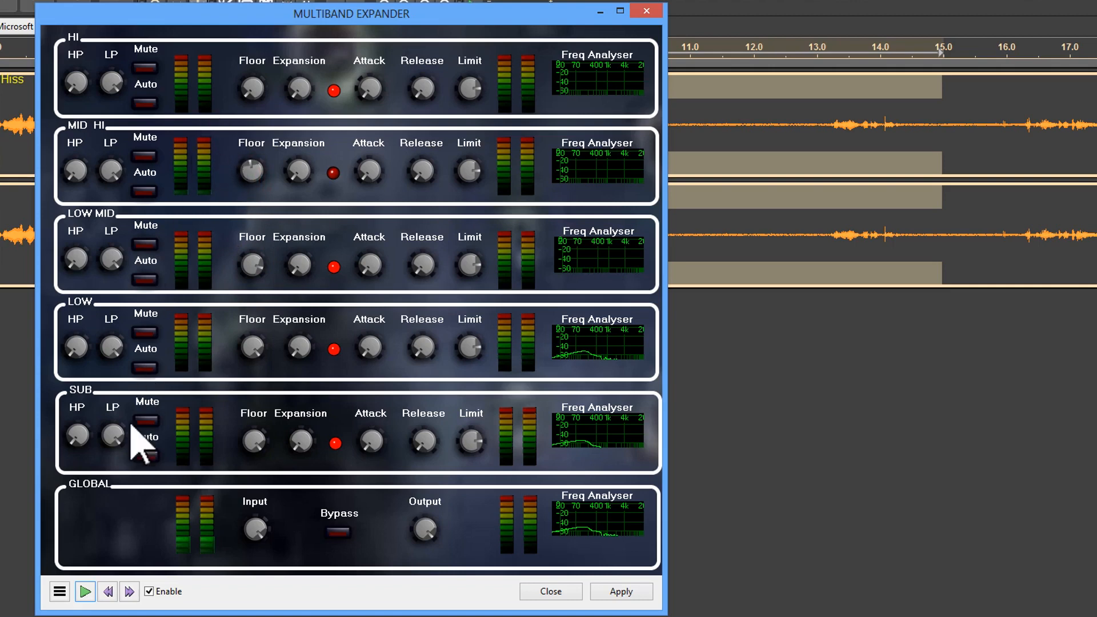
{"action": "left_click", "coordinate": [84, 591]}
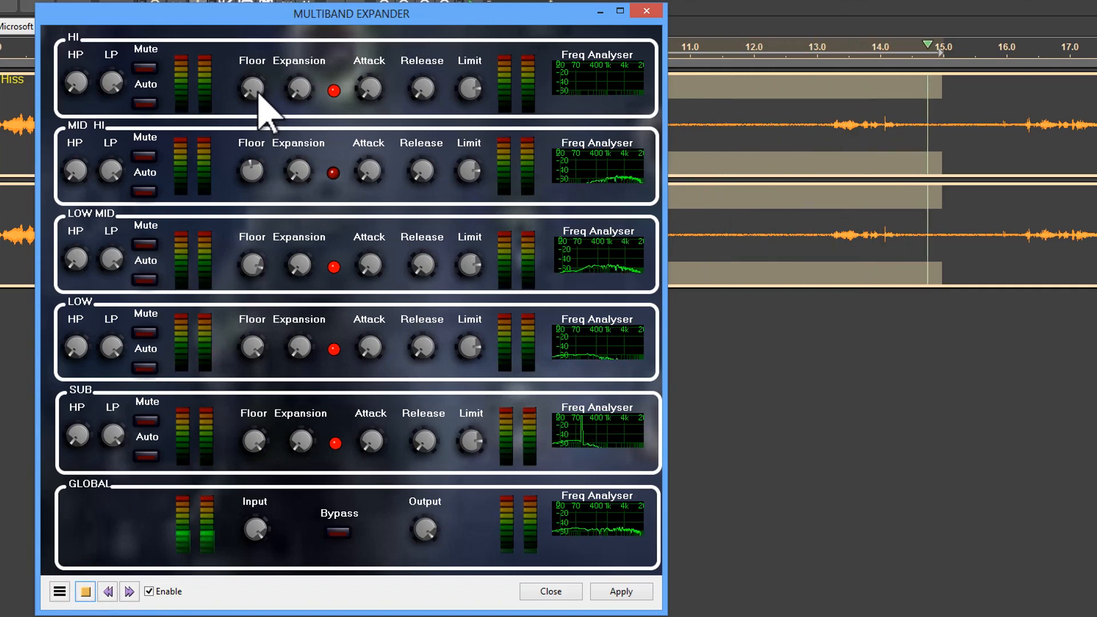
{"action": "left_click", "coordinate": [83, 591]}
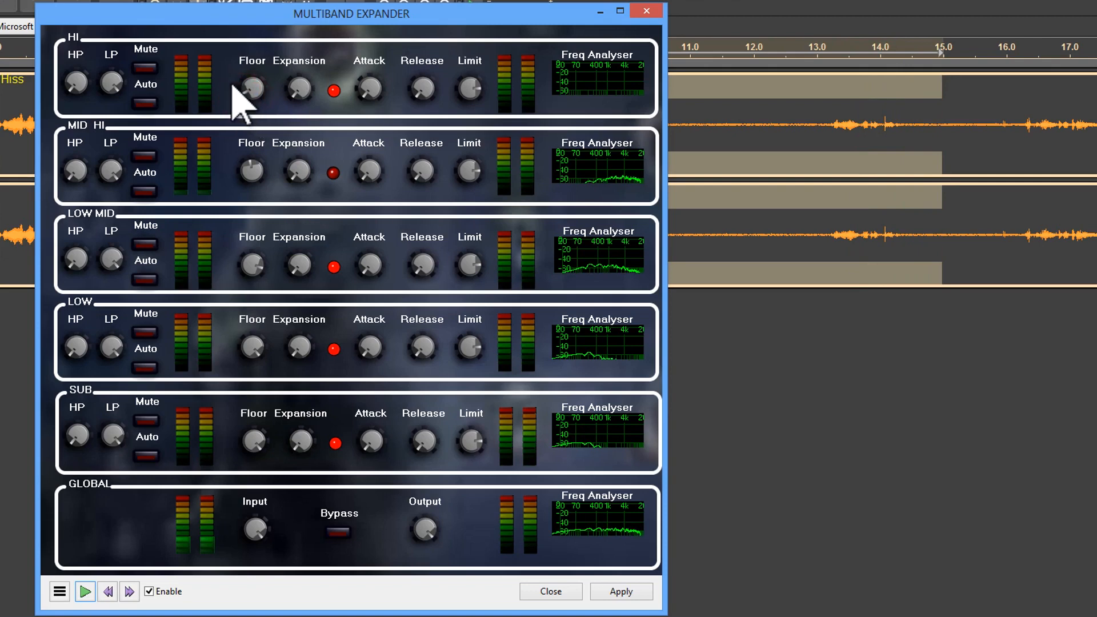
{"action": "mouse_move", "coordinate": [234, 95]}
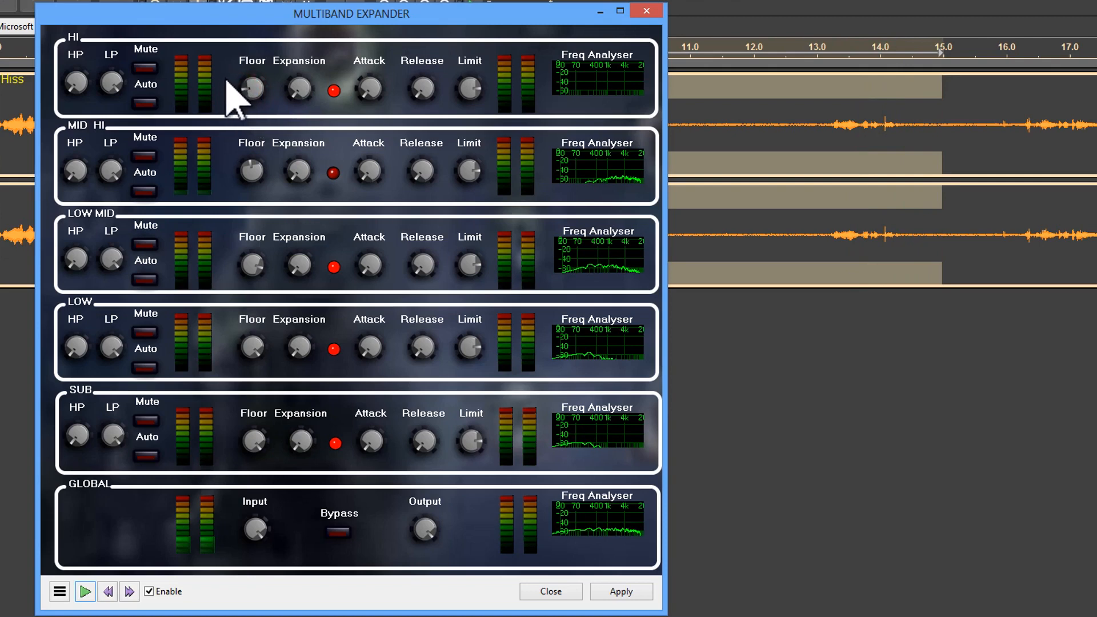
{"action": "mouse_move", "coordinate": [419, 95]}
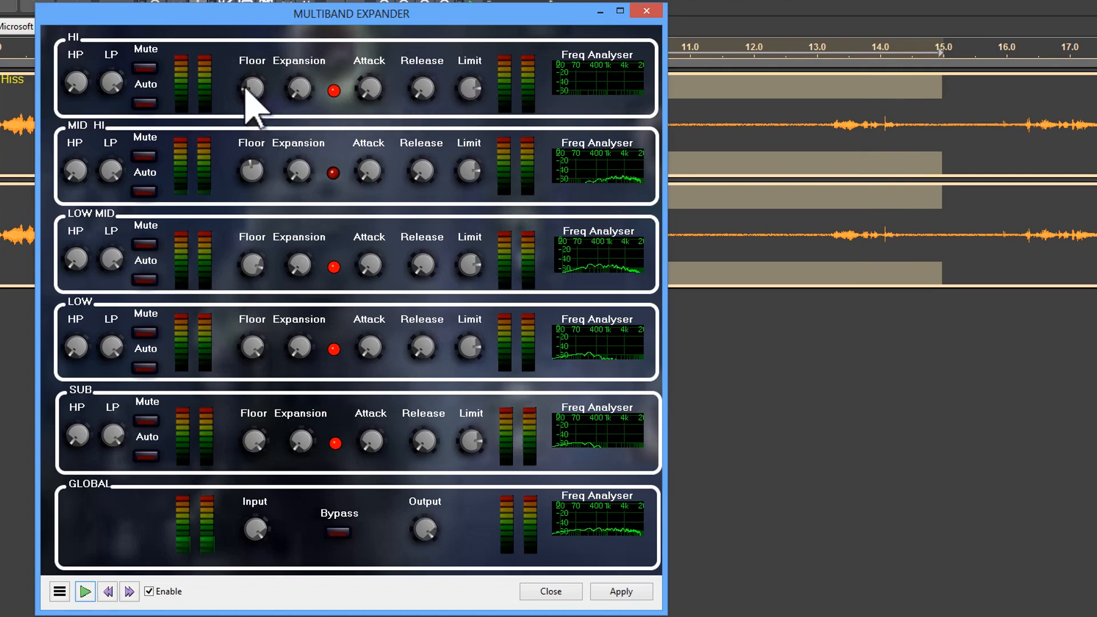
{"action": "mouse_move", "coordinate": [115, 580]}
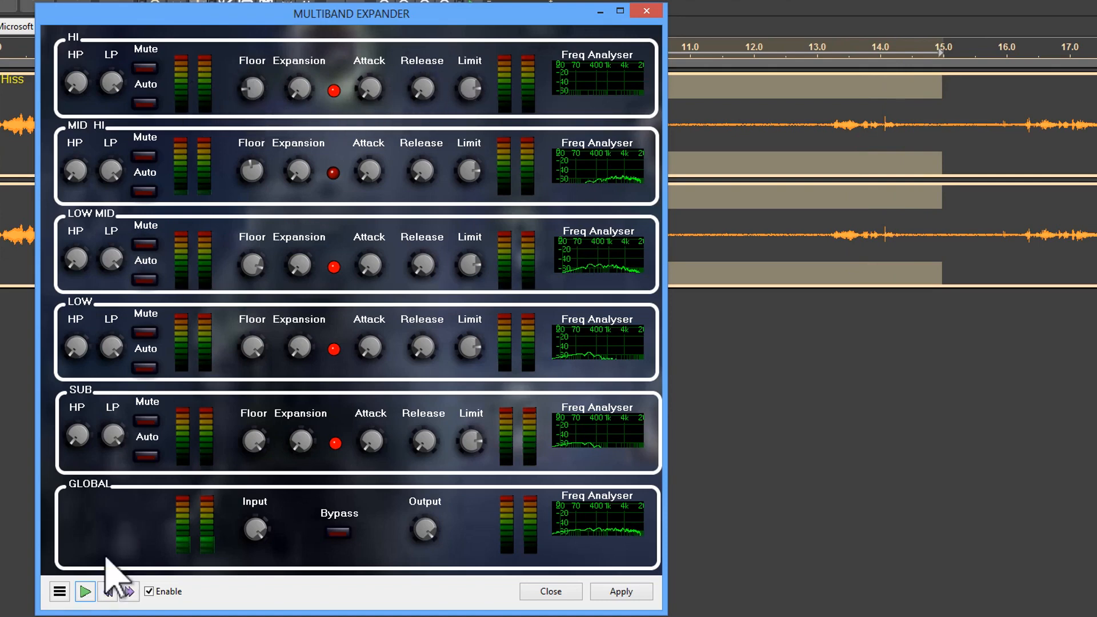
{"action": "left_click", "coordinate": [83, 591]}
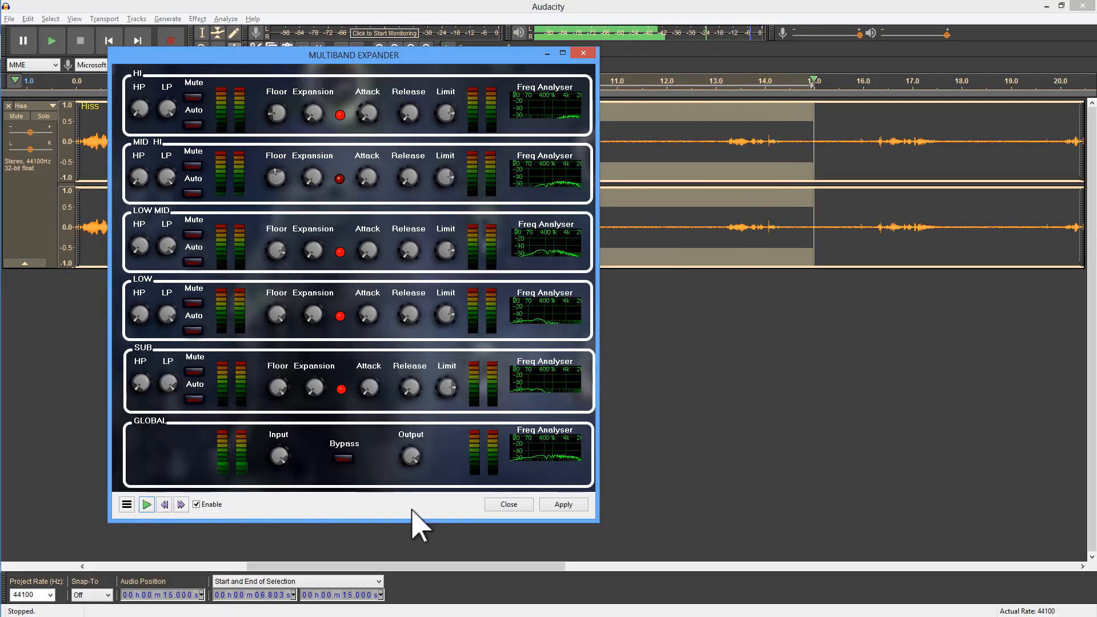
Apply the Multiband Expander to the 6.8–15 s selection.
{"action": "left_click", "coordinate": [563, 505]}
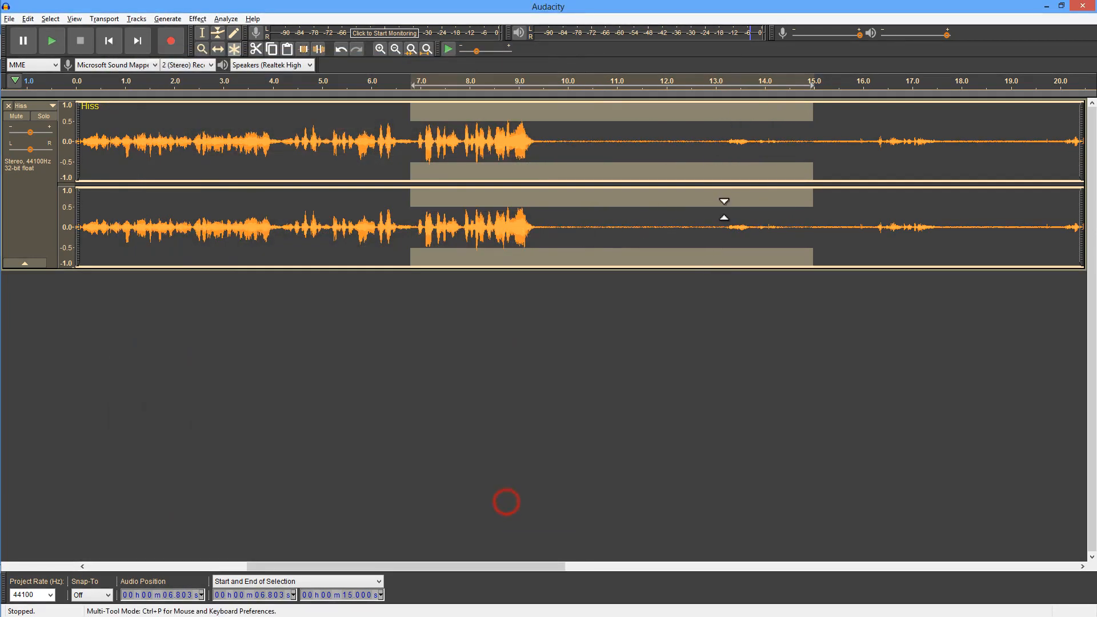
{"action": "mouse_move", "coordinate": [765, 166]}
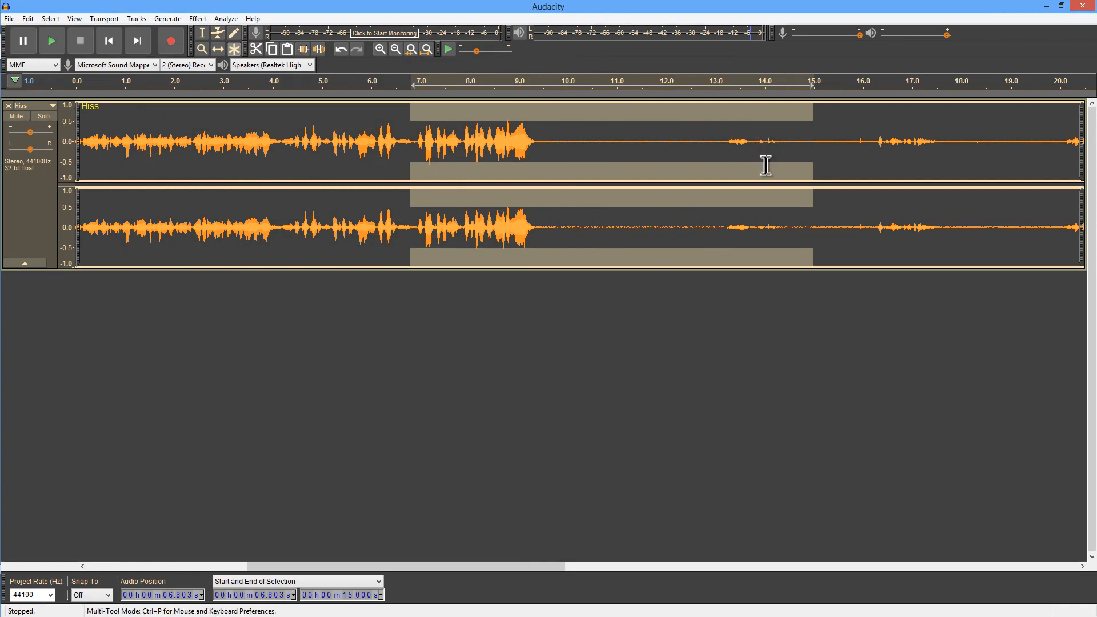
{"action": "mouse_move", "coordinate": [738, 149]}
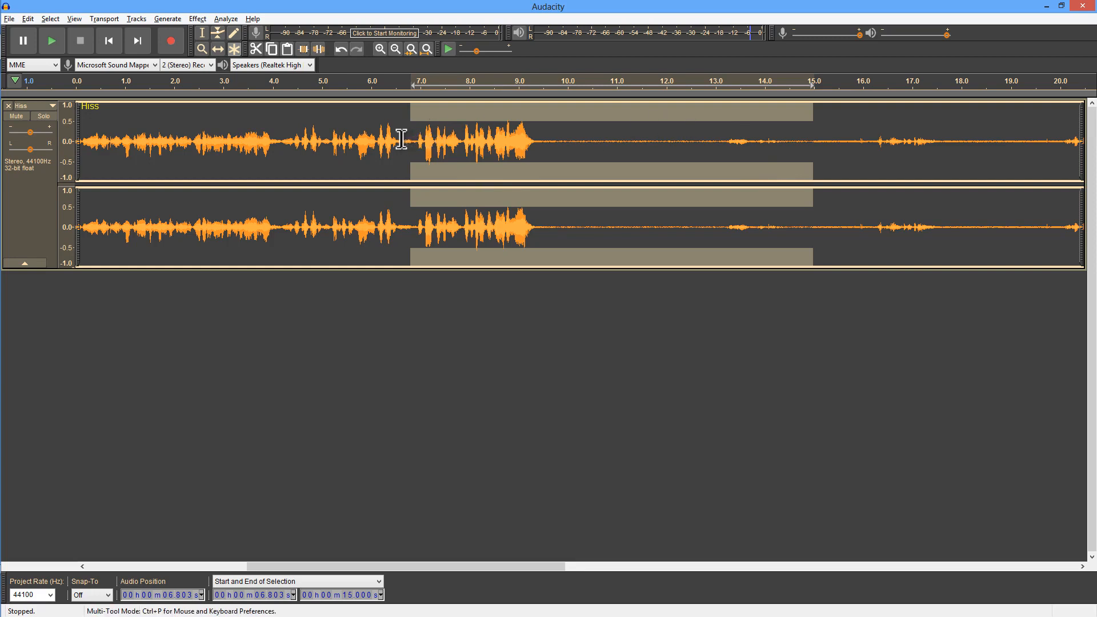
Play the treated track from about 5.1 s to judge the remaining hiss.
{"action": "left_click", "coordinate": [328, 140]}
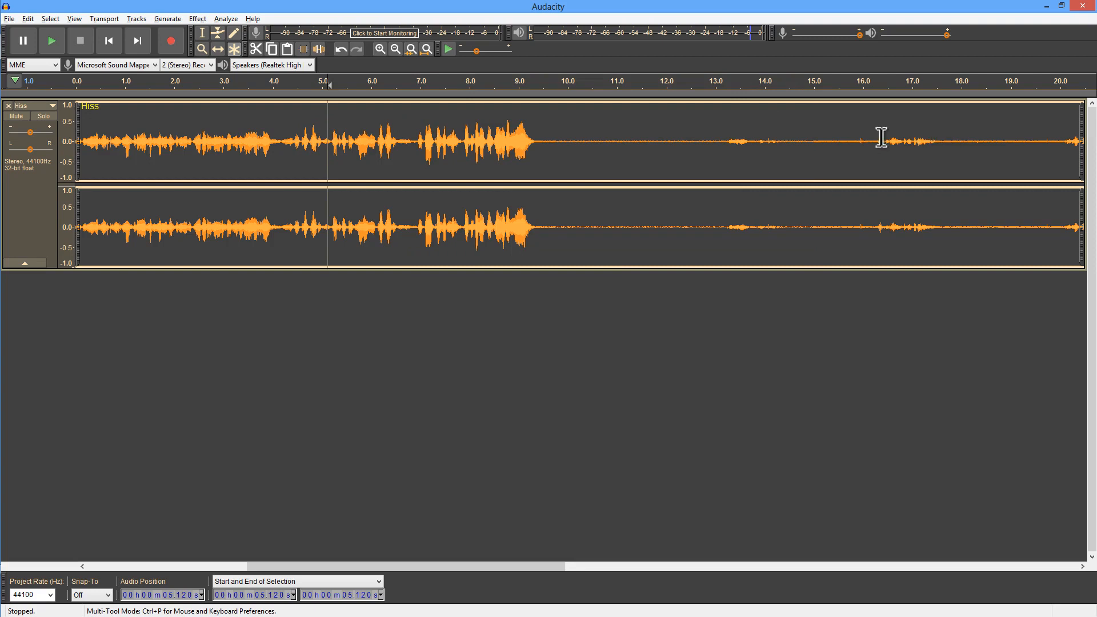
{"action": "mouse_move", "coordinate": [51, 40]}
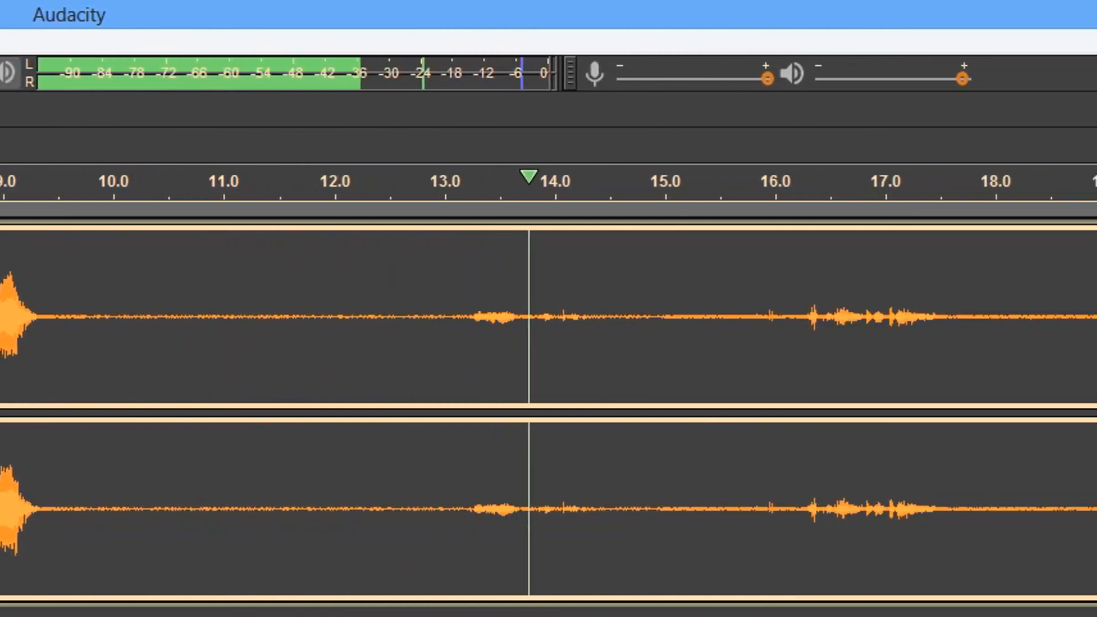
{"action": "scroll", "scroll_direction": "right", "scroll_amount": 3}
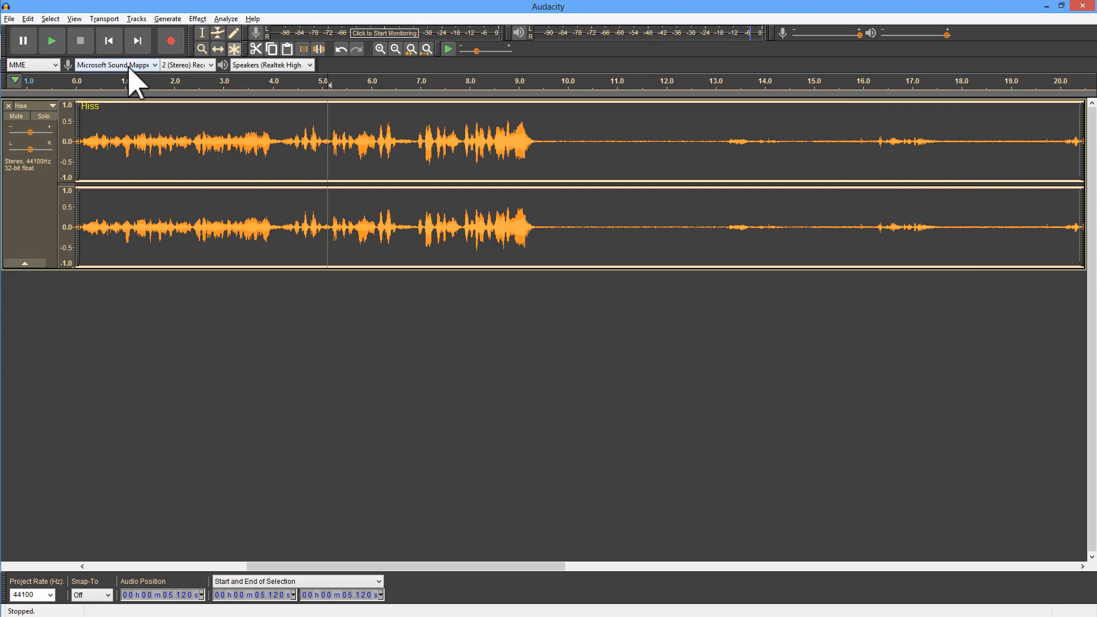
{"action": "mouse_move", "coordinate": [132, 74]}
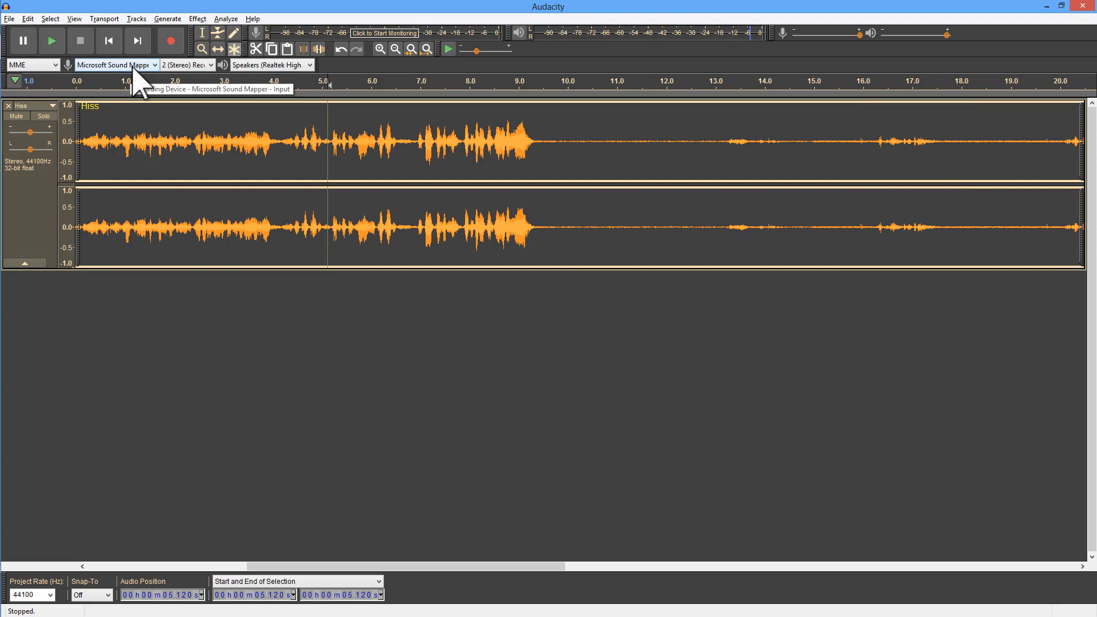
{"action": "mouse_move", "coordinate": [414, 93]}
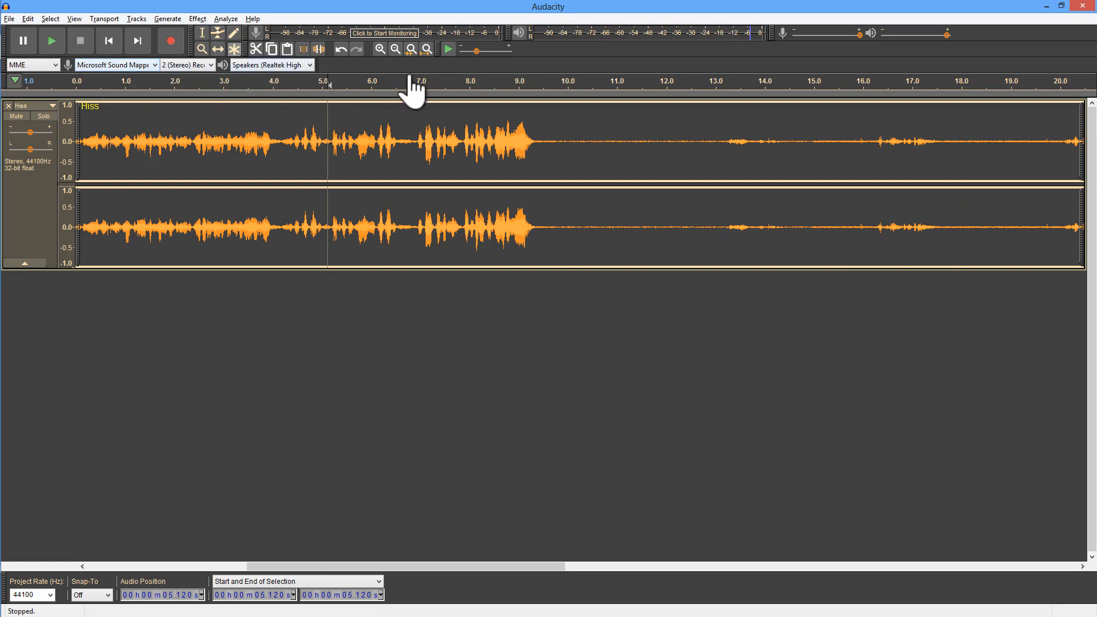
{"action": "mouse_move", "coordinate": [706, 144]}
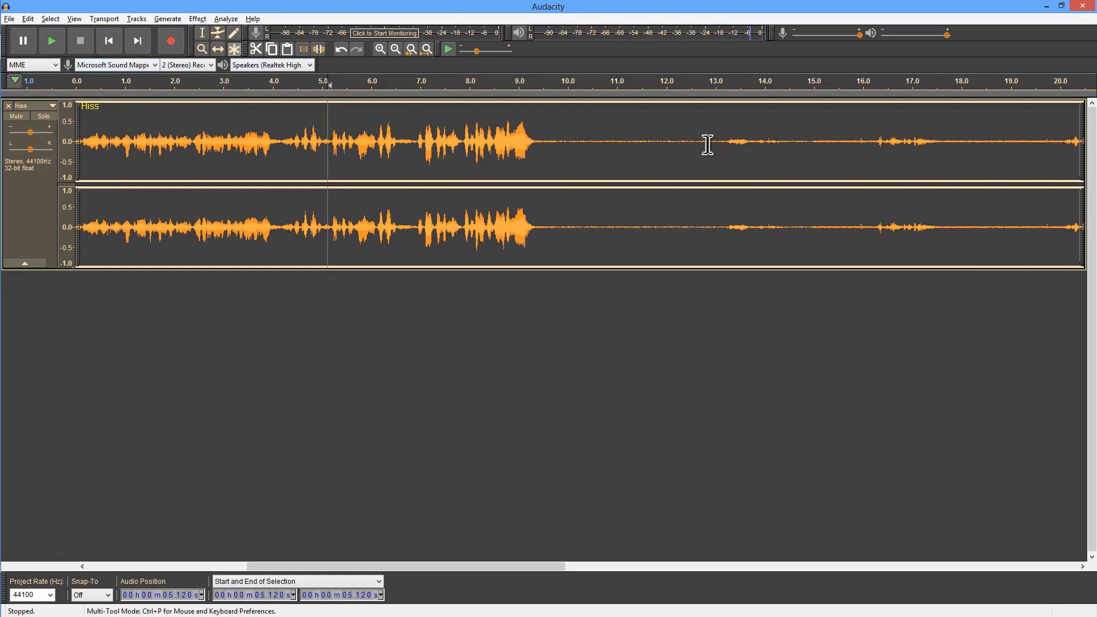
{"action": "mouse_move", "coordinate": [625, 151]}
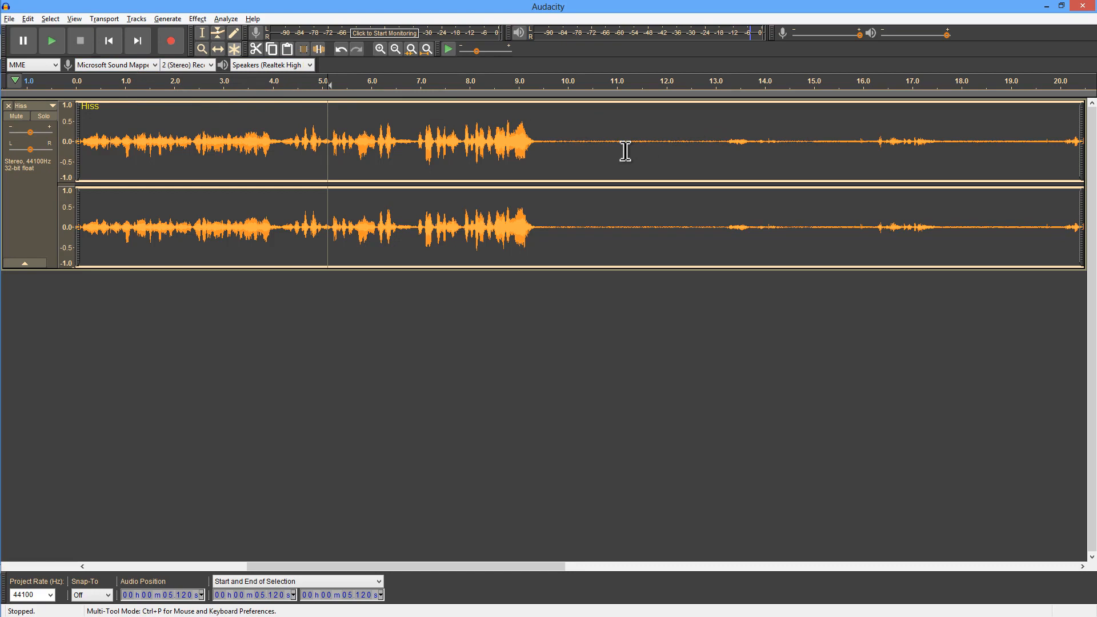